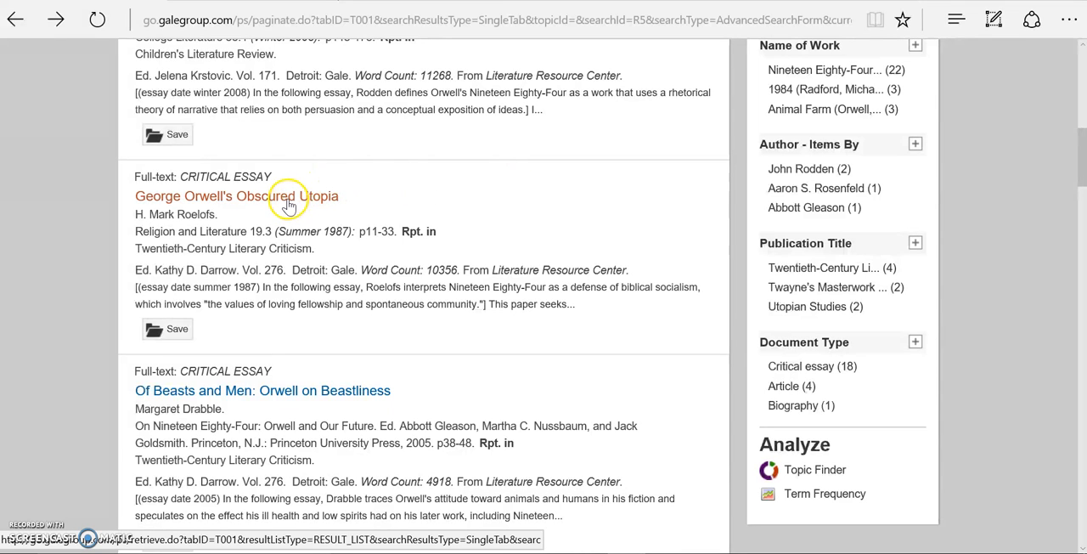
{"action": "mouse_move", "coordinate": [159, 227]}
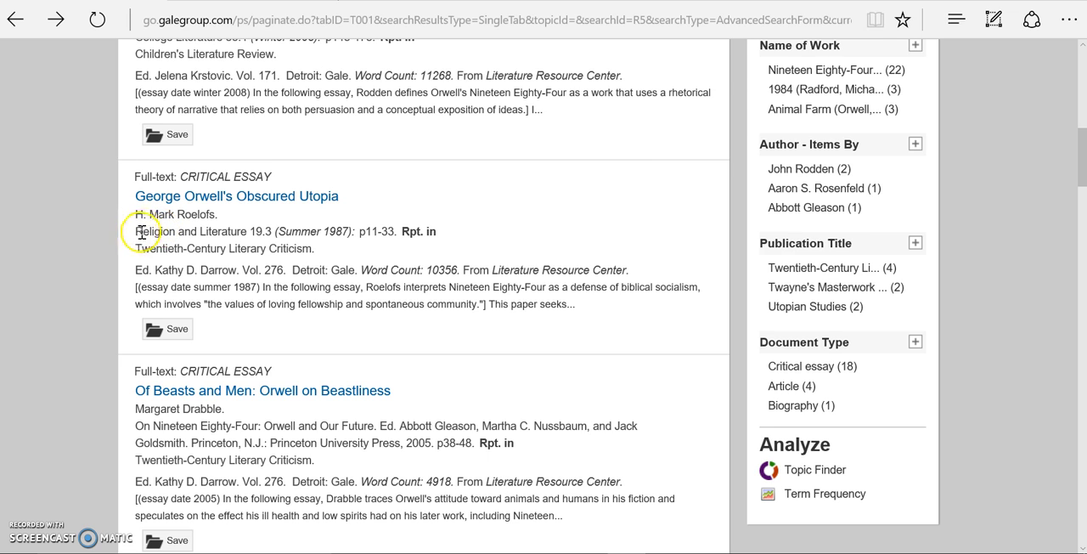
Highlight the reprint details and open the essay 'George Orwell's Obscured Utopia' from the results
{"action": "double_click", "coordinate": [174, 231]}
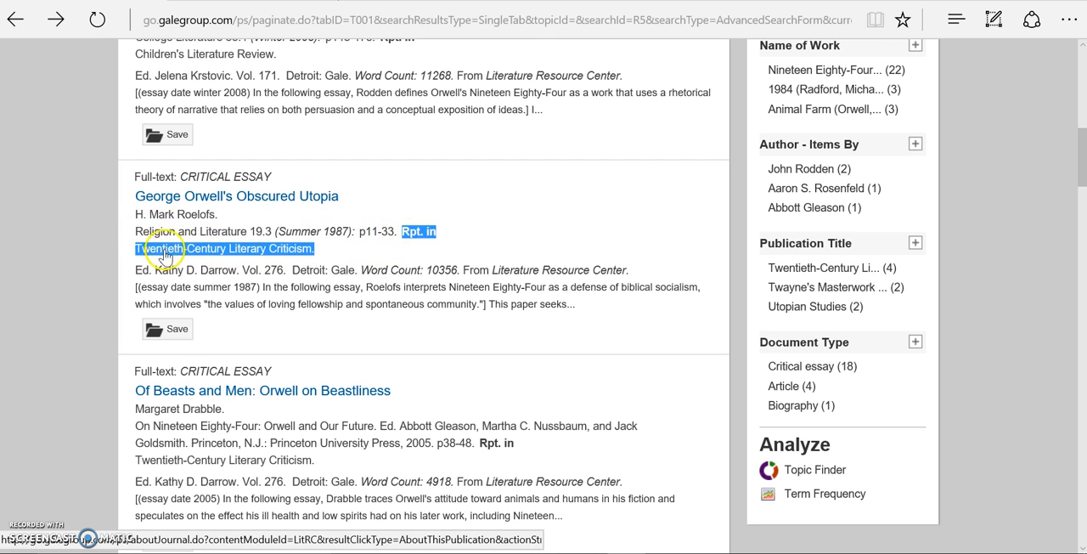
{"action": "mouse_move", "coordinate": [347, 263]}
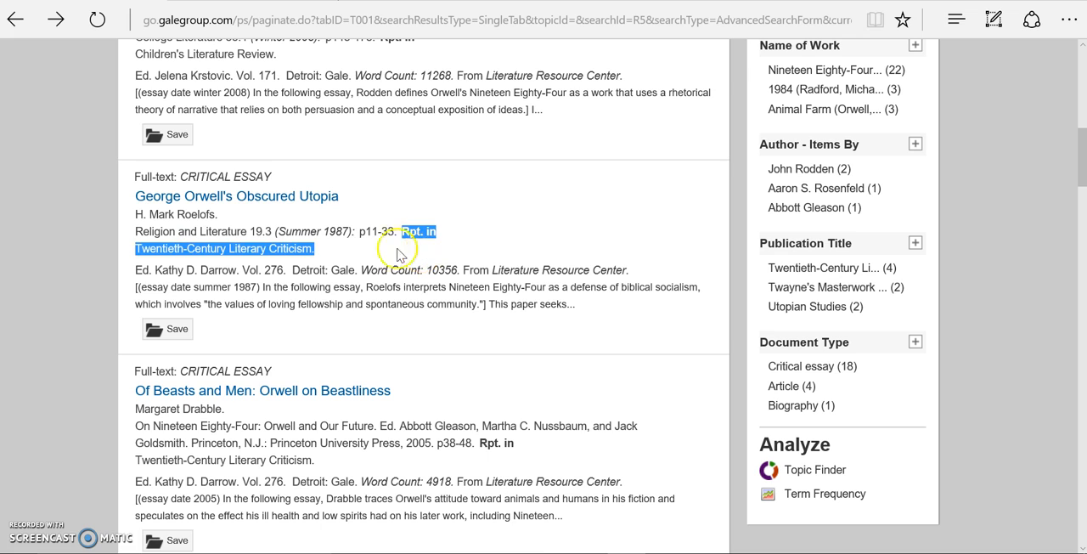
{"action": "mouse_move", "coordinate": [259, 175]}
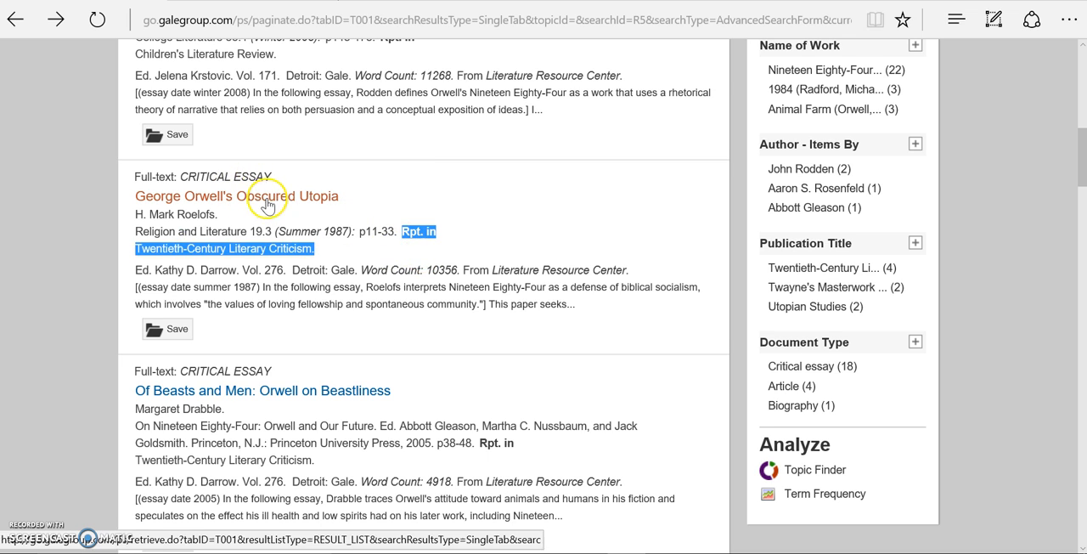
{"action": "left_click", "coordinate": [237, 196]}
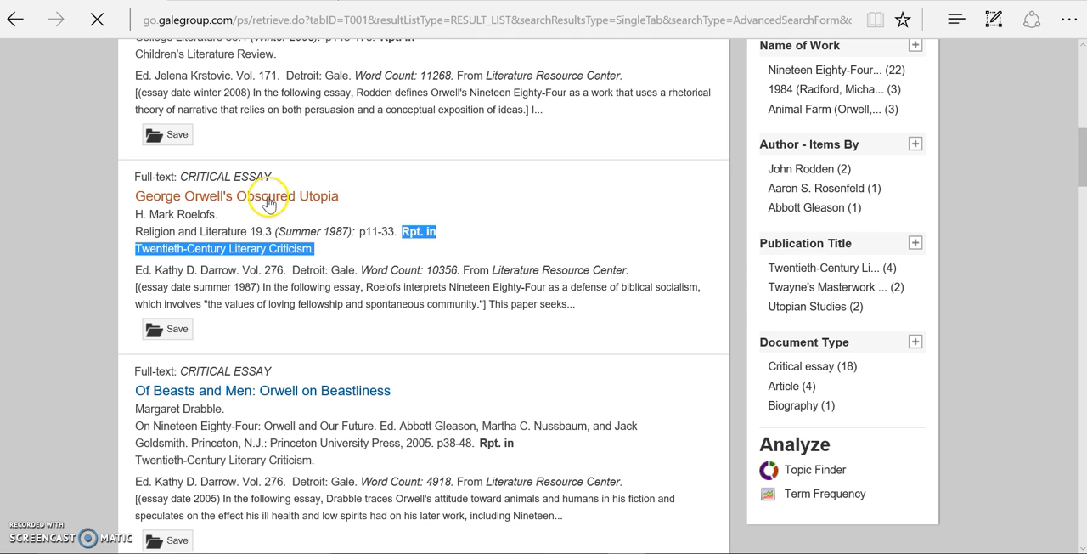
Highlight the essay's original publication and reprint details, and bring up its generated citation
{"action": "left_click", "coordinate": [237, 195]}
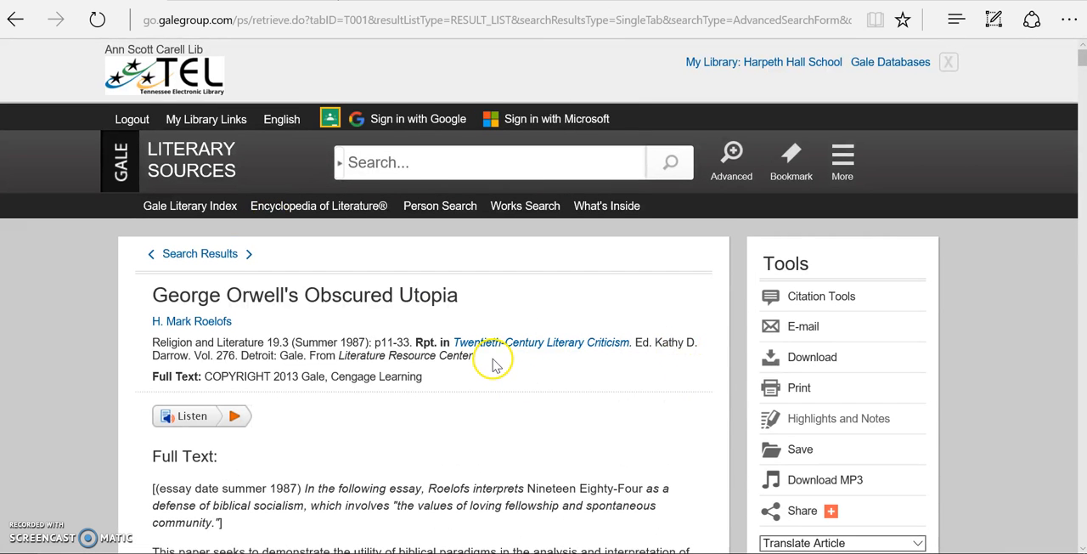
{"action": "left_click_drag", "start_coordinate": [170, 342], "coordinate": [476, 355]}
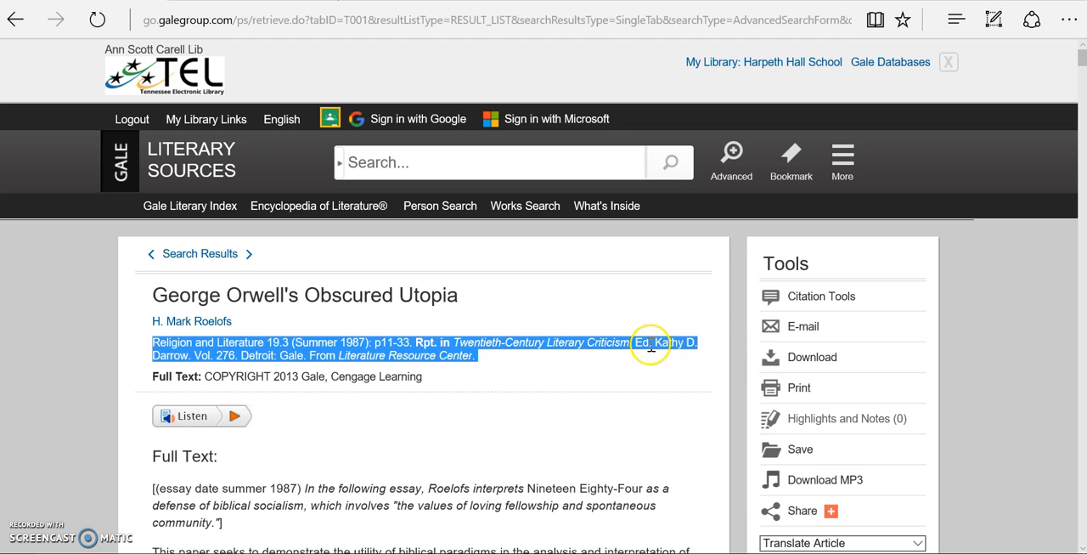
{"action": "mouse_move", "coordinate": [980, 343]}
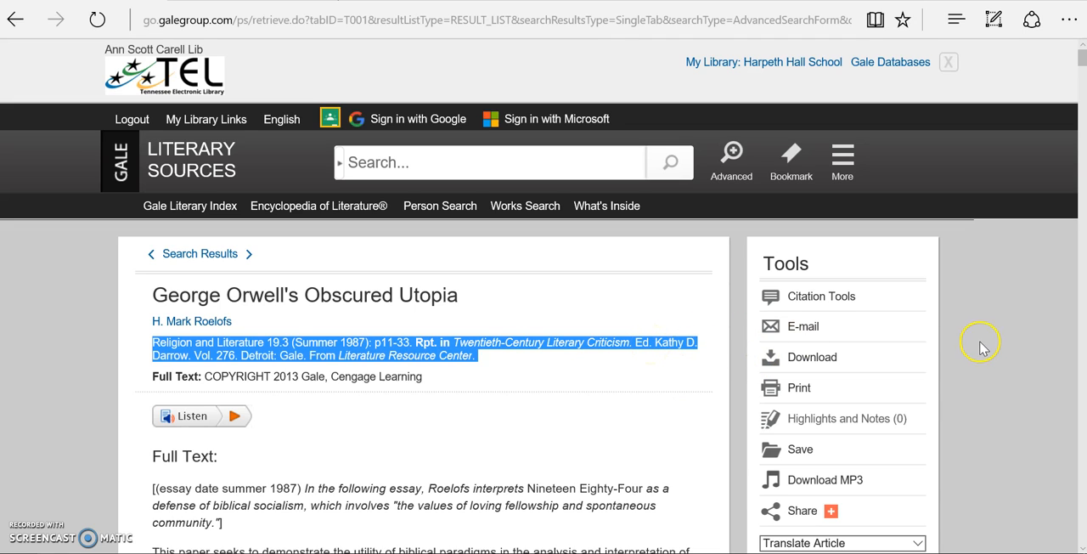
{"action": "mouse_move", "coordinate": [751, 280]}
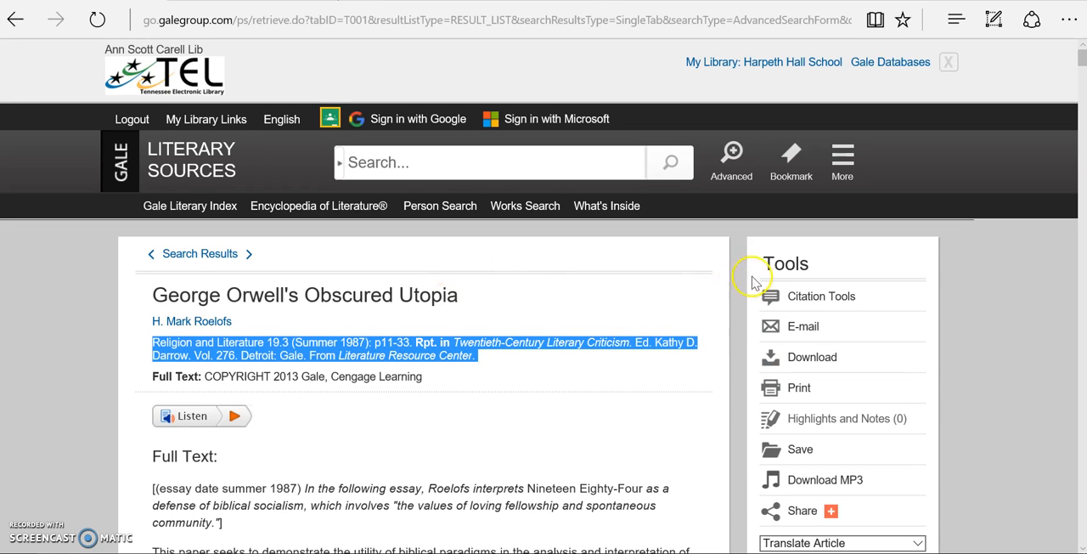
{"action": "left_click", "coordinate": [820, 295]}
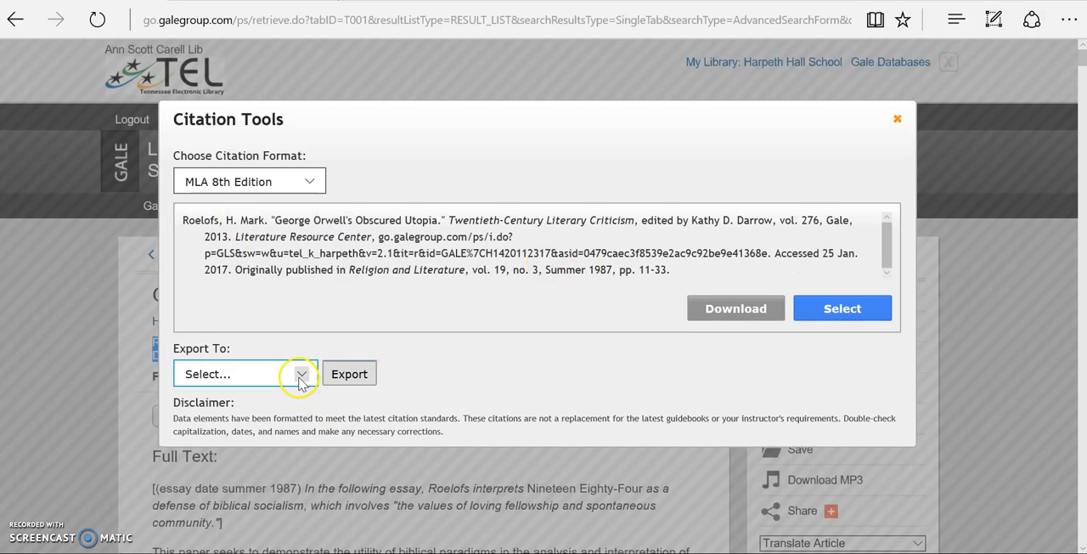
Export the essay's MLA citation with NoodleTools as the destination
{"action": "left_click", "coordinate": [300, 374]}
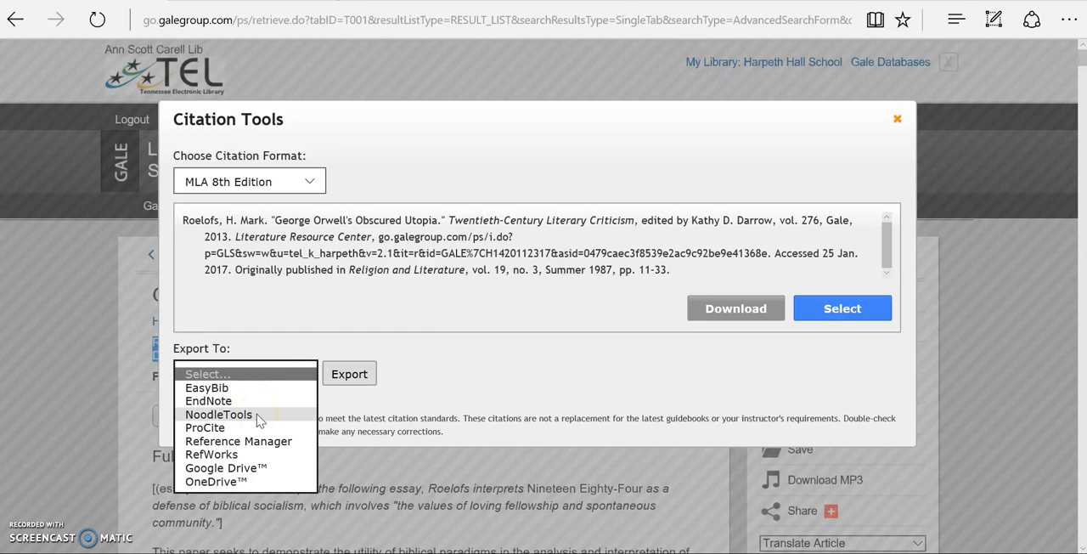
{"action": "mouse_move", "coordinate": [259, 417]}
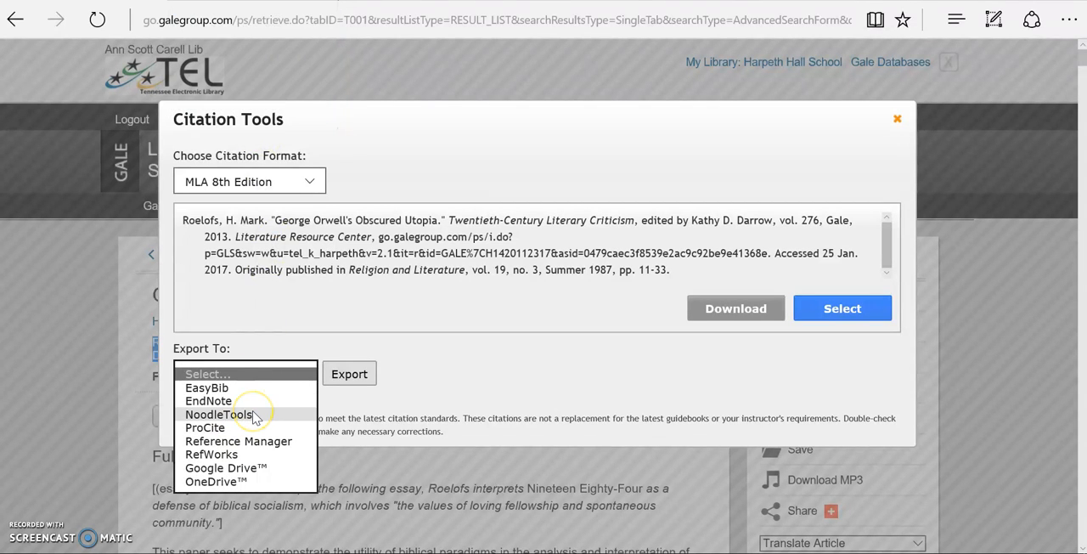
{"action": "left_click", "coordinate": [219, 413]}
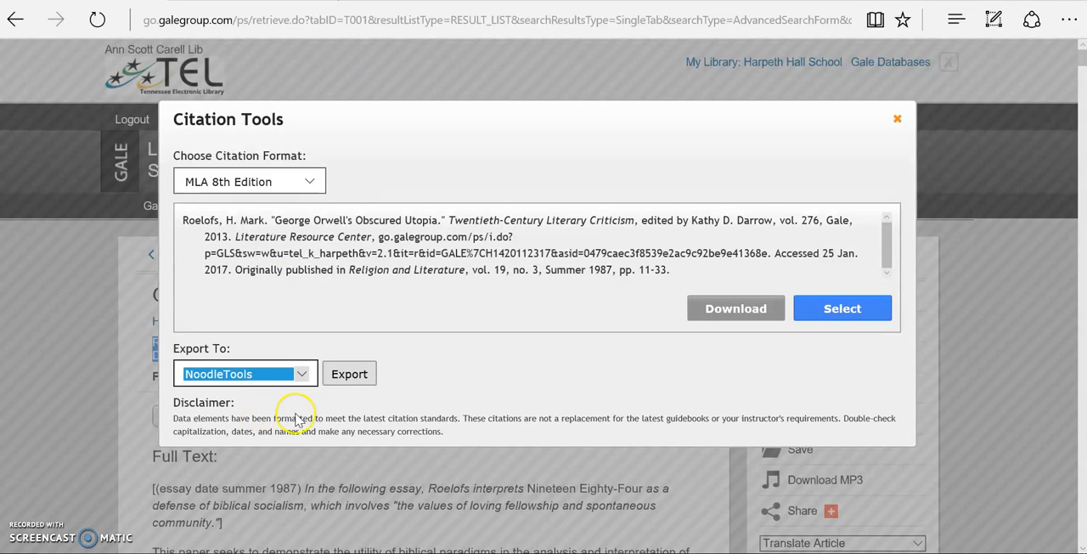
{"action": "left_click", "coordinate": [244, 374]}
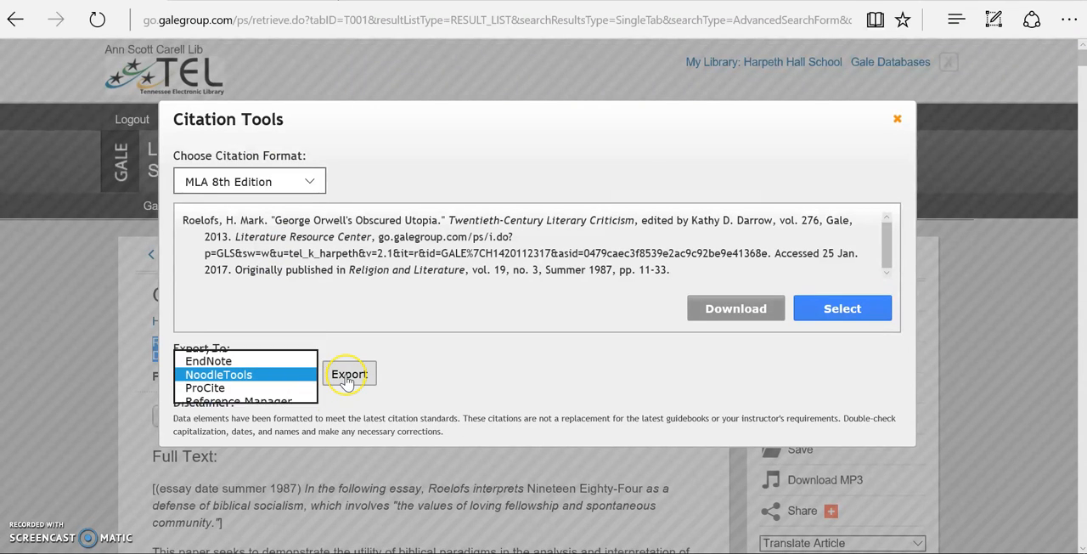
{"action": "left_click", "coordinate": [349, 373]}
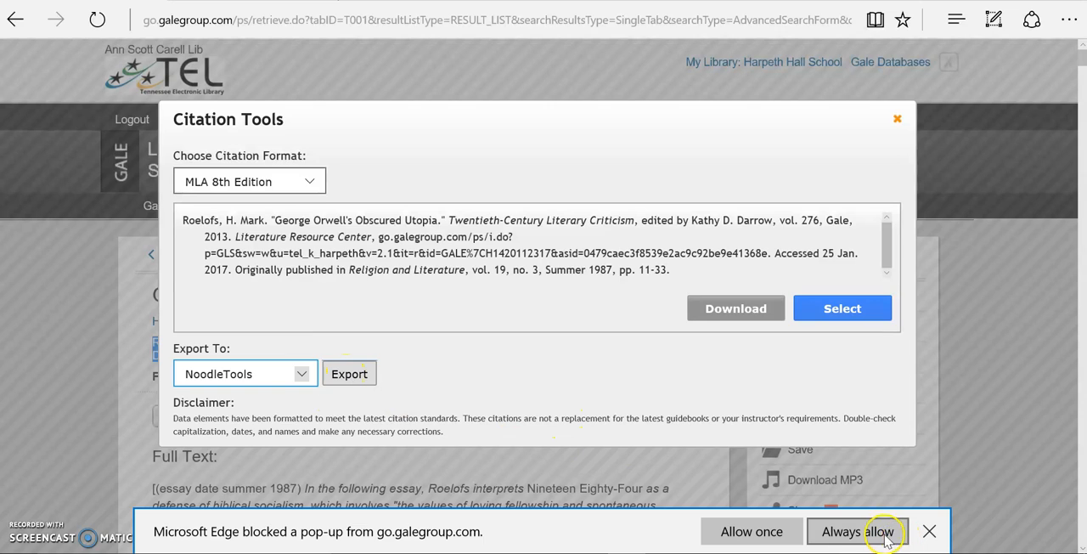
Allow the blocked export pop-up and choose the project to receive the reference
{"action": "left_click", "coordinate": [858, 531]}
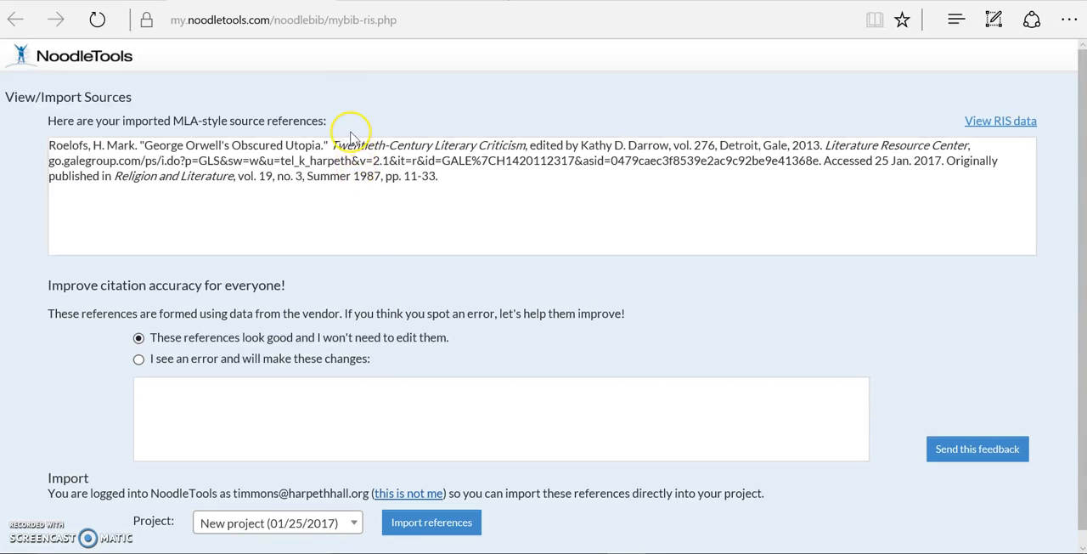
{"action": "mouse_move", "coordinate": [397, 456]}
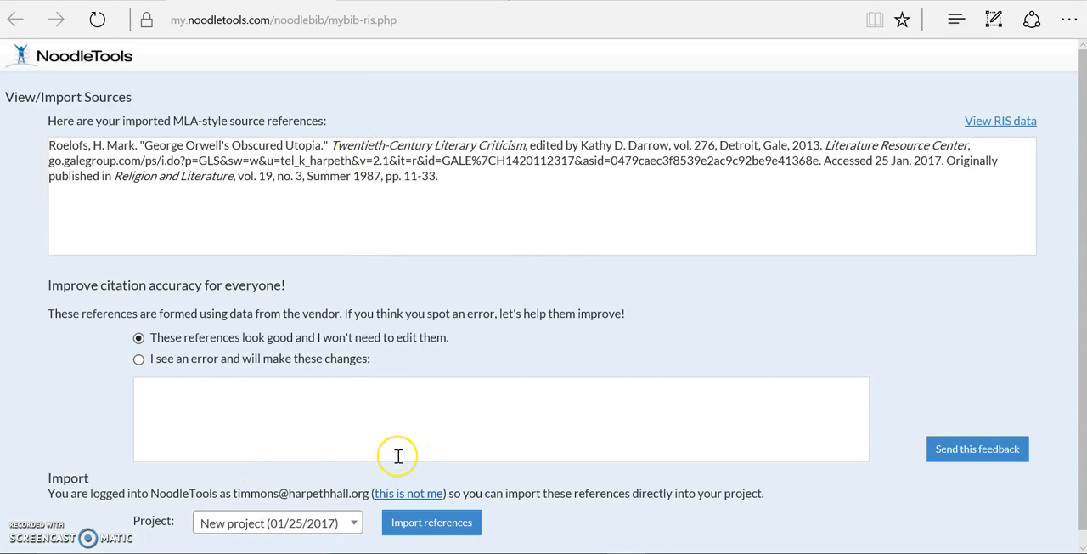
{"action": "mouse_move", "coordinate": [477, 185]}
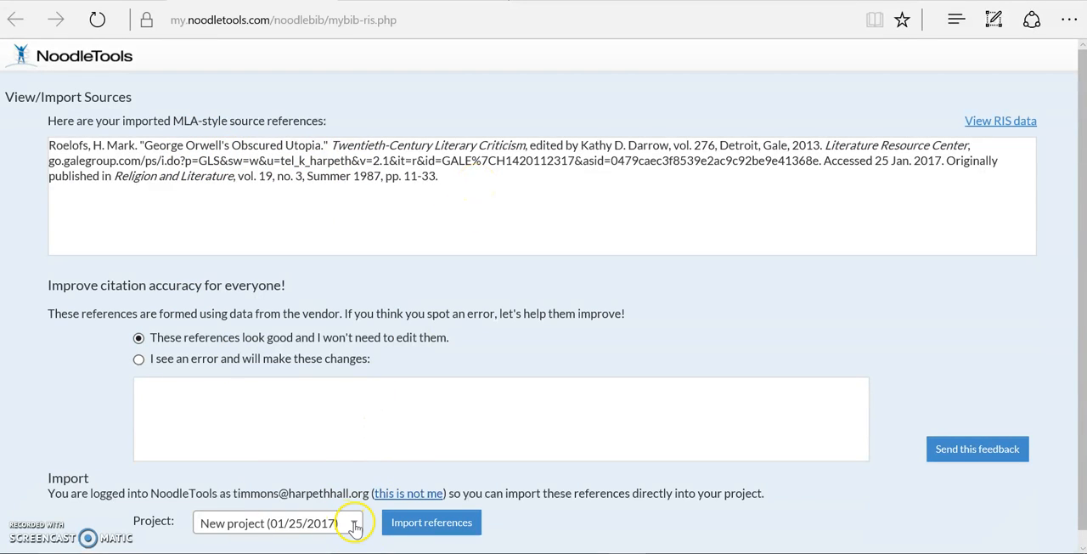
{"action": "left_click", "coordinate": [355, 522]}
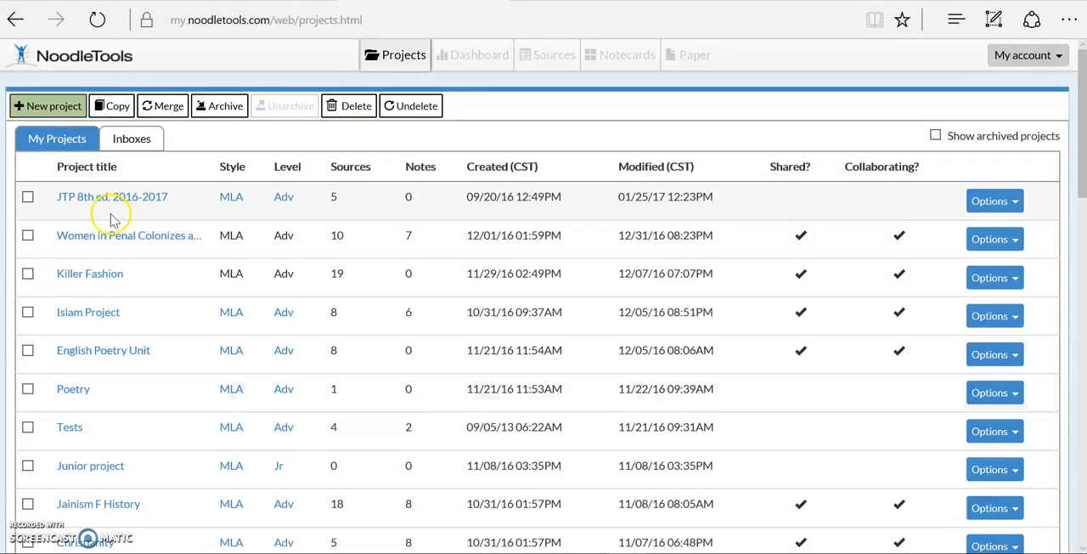
Open the JTP 8th ed. 2016-2017 project and view its Sources list
{"action": "left_click", "coordinate": [112, 196]}
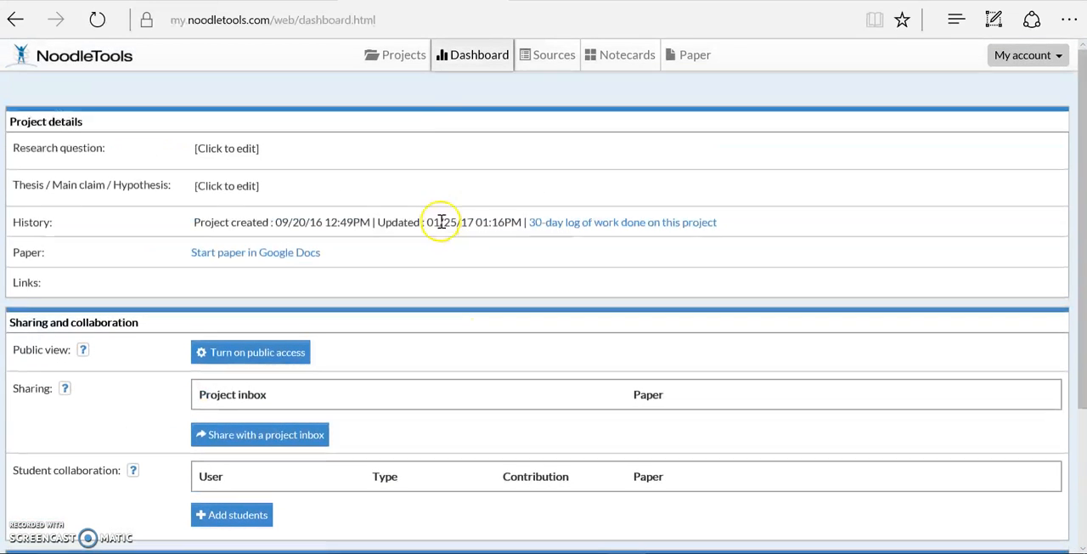
{"action": "left_click", "coordinate": [546, 54]}
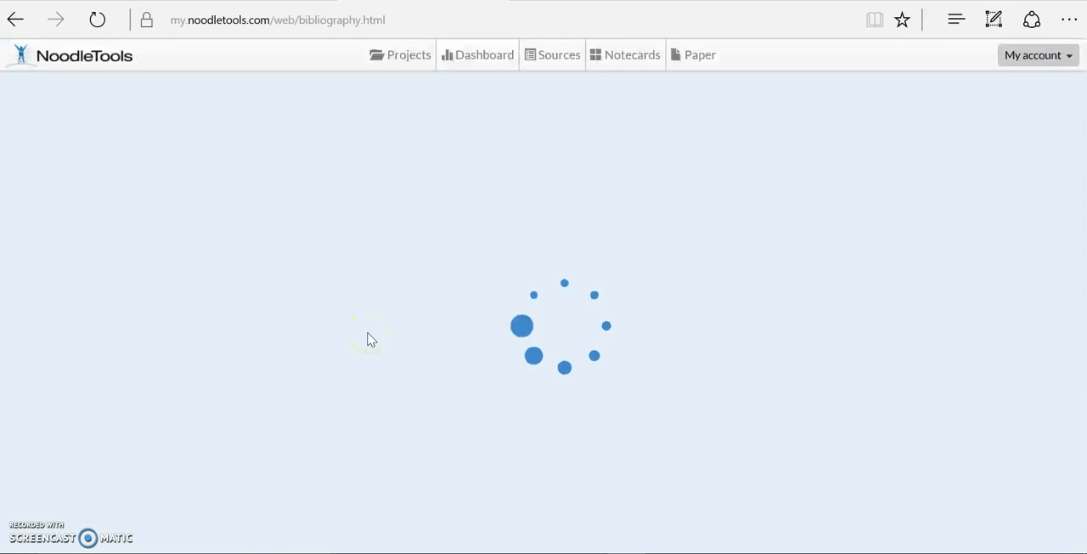
{"action": "left_click", "coordinate": [551, 54]}
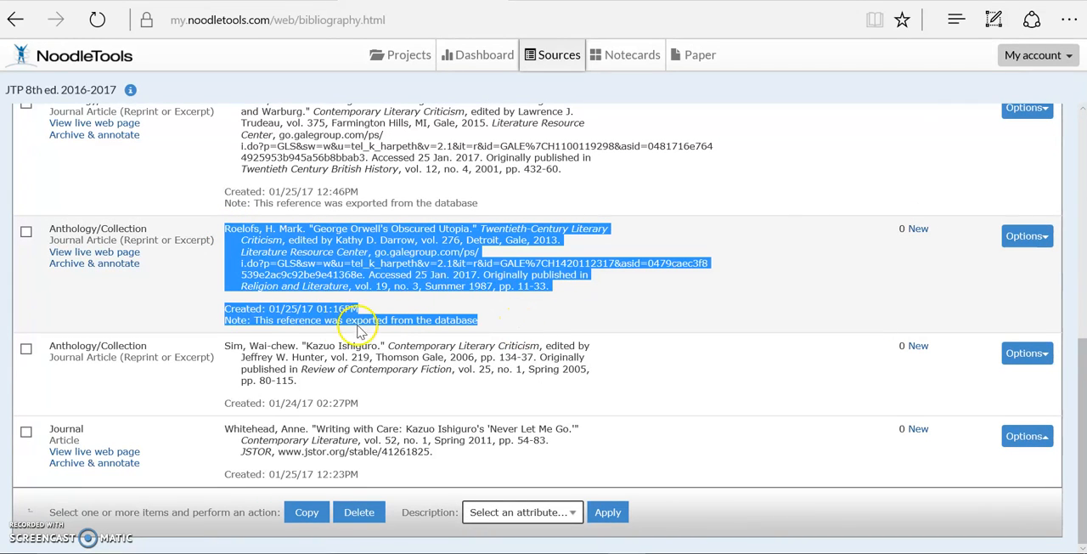
{"action": "mouse_move", "coordinate": [422, 329]}
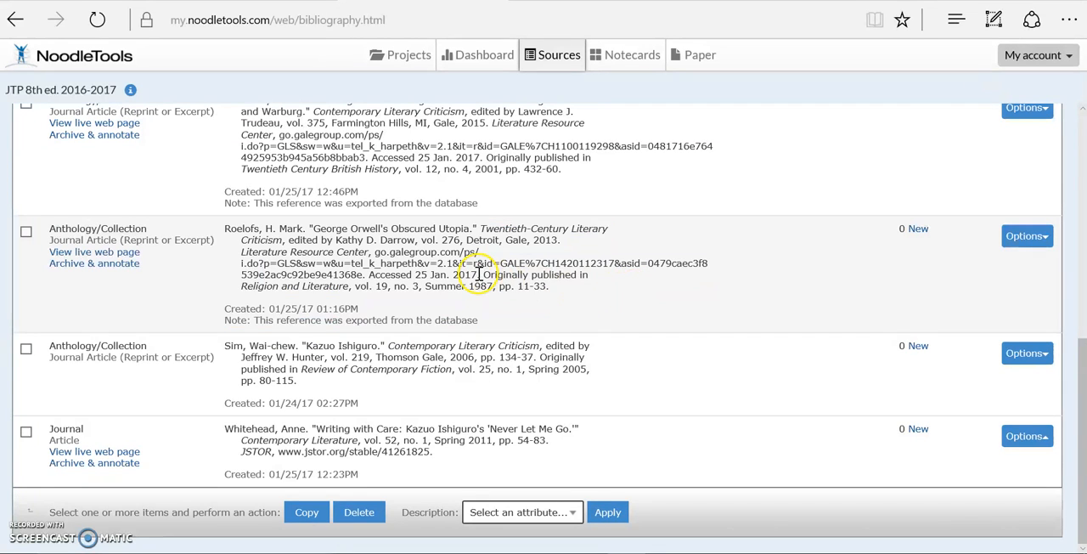
{"action": "mouse_move", "coordinate": [450, 230]}
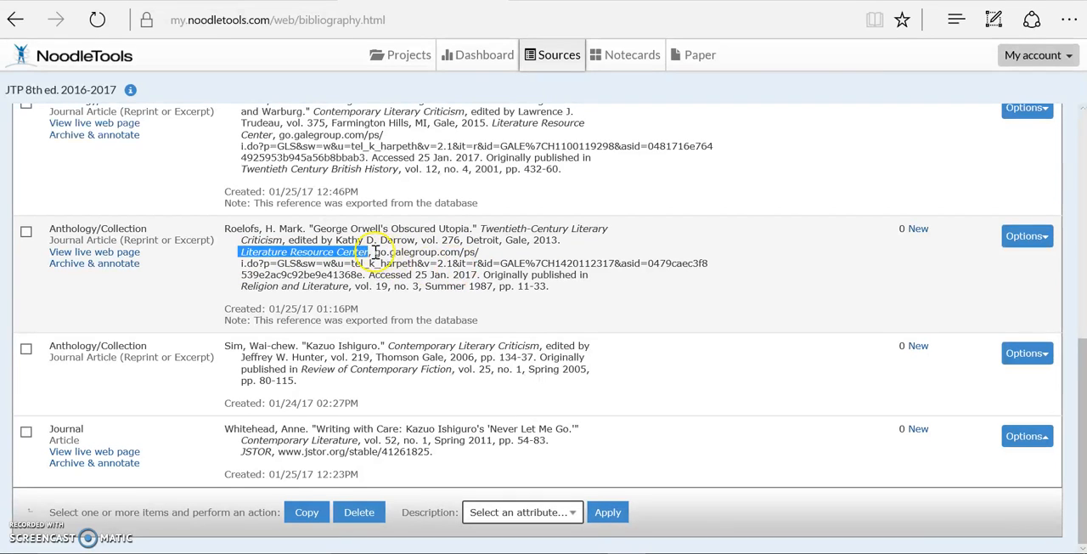
{"action": "left_click_drag", "start_coordinate": [376, 251], "coordinate": [548, 285]}
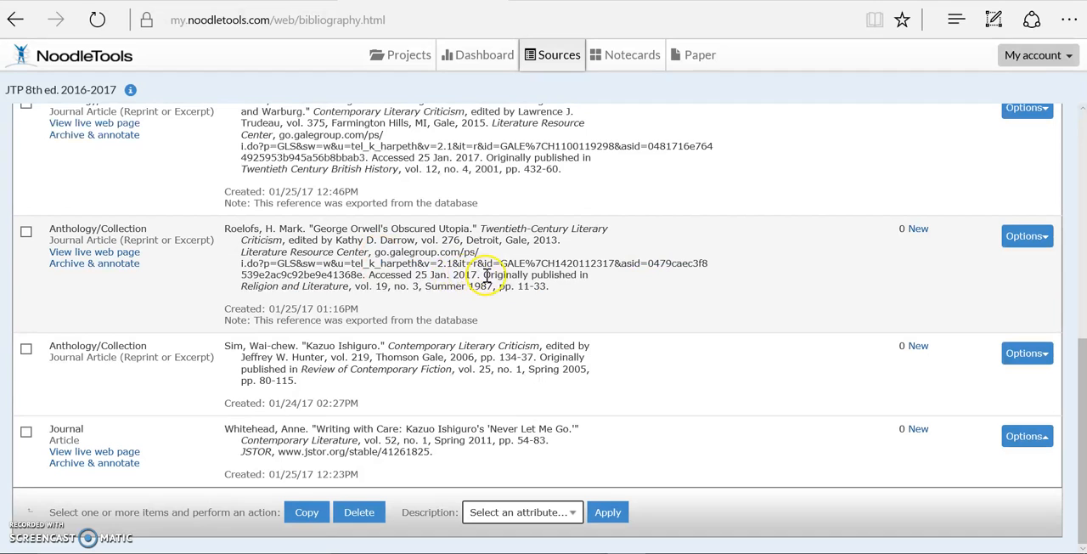
{"action": "left_click_drag", "start_coordinate": [484, 273], "coordinate": [548, 285]}
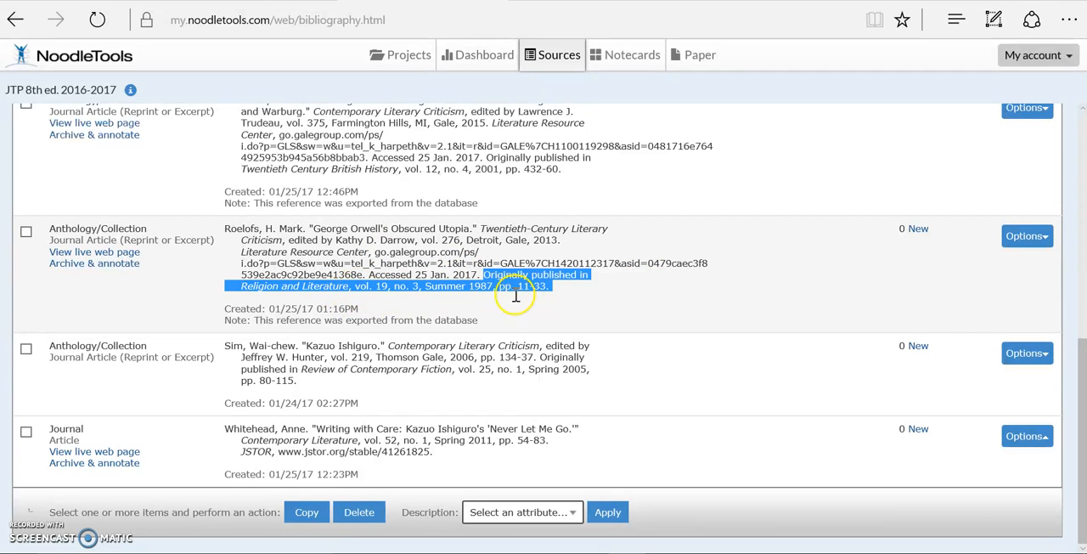
{"action": "left_click", "coordinate": [645, 321]}
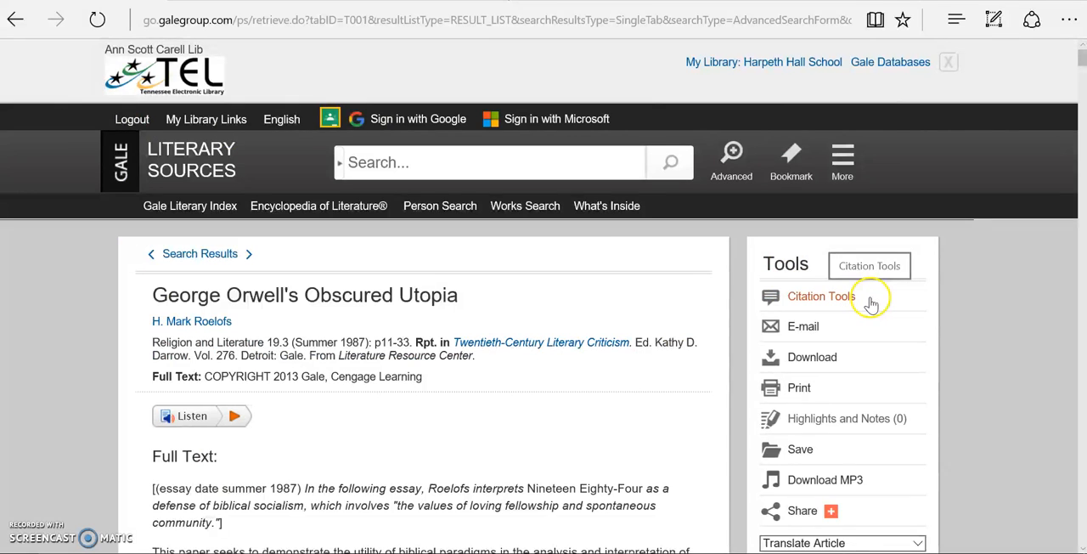
Reopen Citation Tools for the essay to show its MLA 8th Edition citation
{"action": "left_click", "coordinate": [818, 295]}
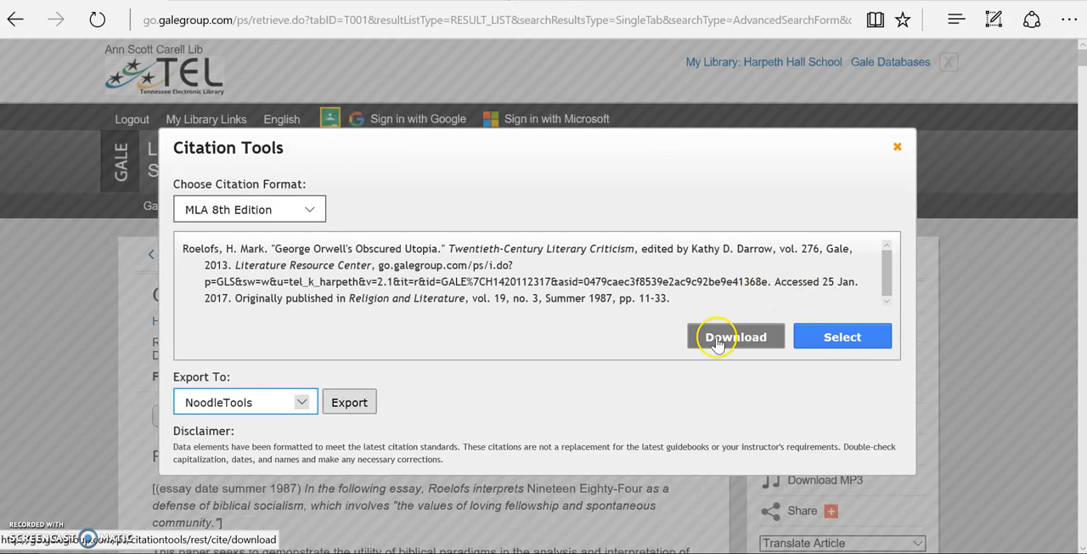
{"action": "left_click", "coordinate": [349, 402]}
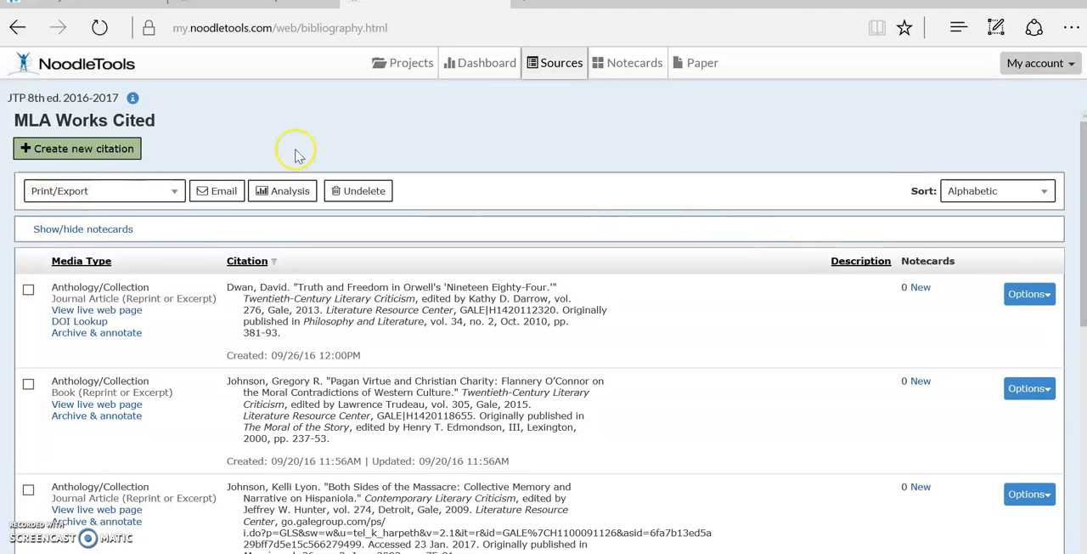
{"action": "mouse_move", "coordinate": [297, 15]}
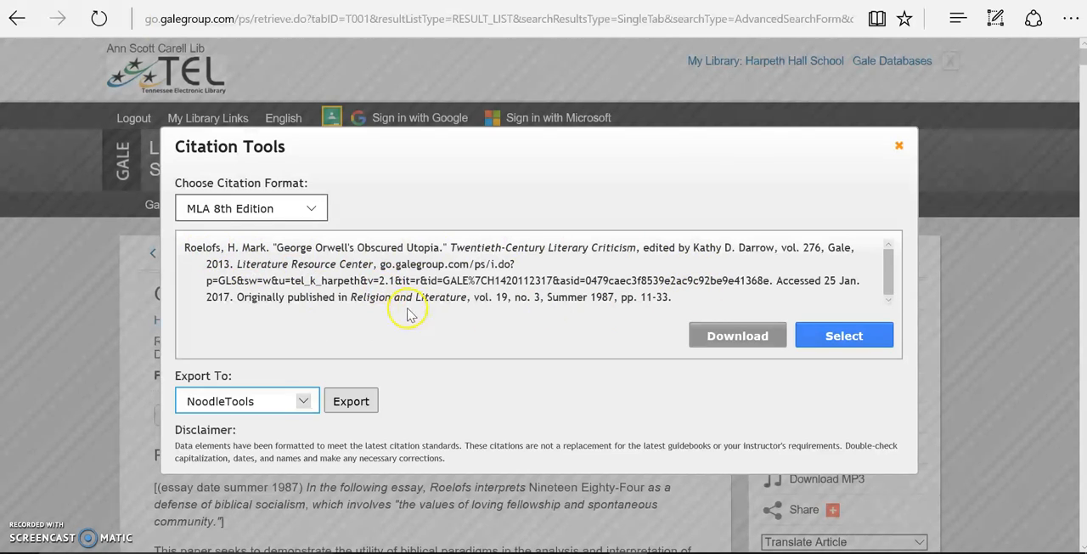
Mark the original journal title 'Religion and Literature' and start a new NoodleTools citation
{"action": "double_click", "coordinate": [408, 297]}
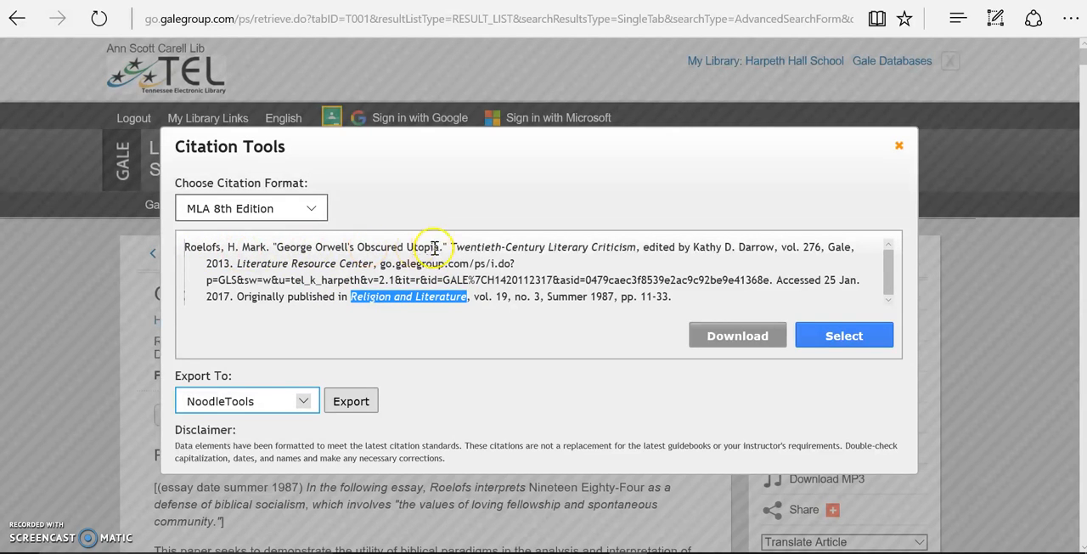
{"action": "left_click_drag", "start_coordinate": [447, 247], "coordinate": [514, 263]}
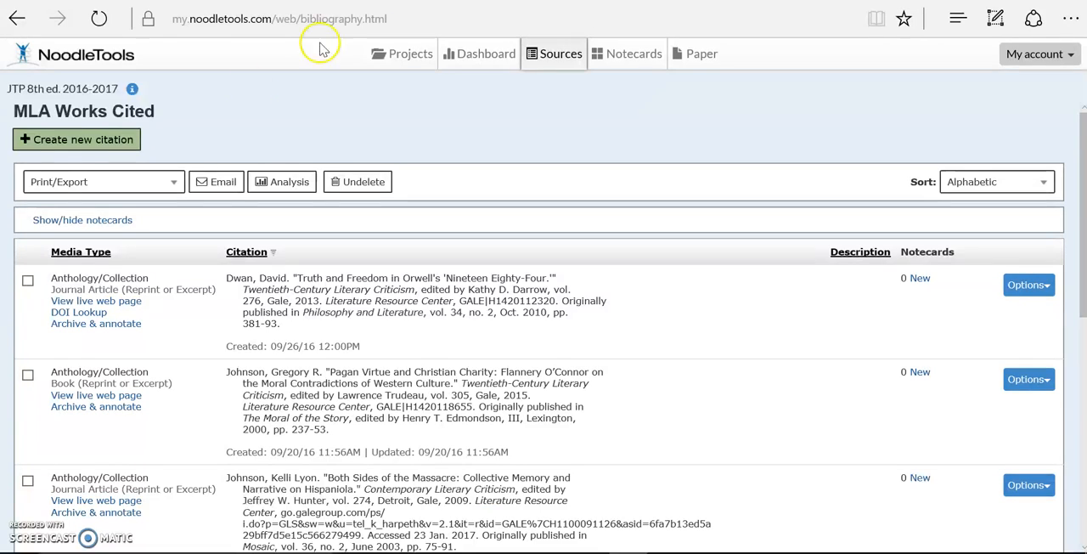
{"action": "left_click", "coordinate": [76, 140]}
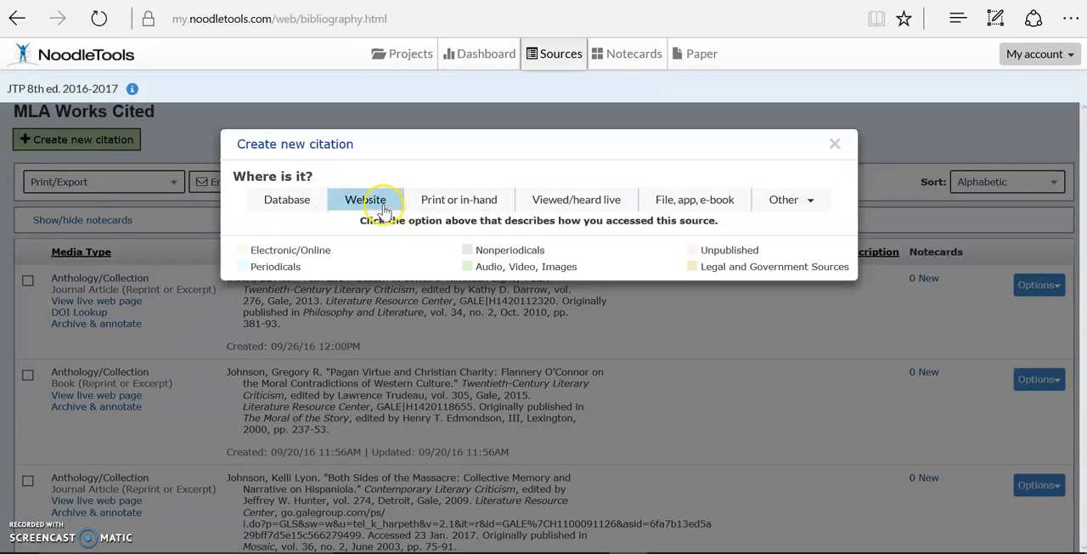
Choose Database as where the source was found and Journal as its type
{"action": "left_click", "coordinate": [286, 198]}
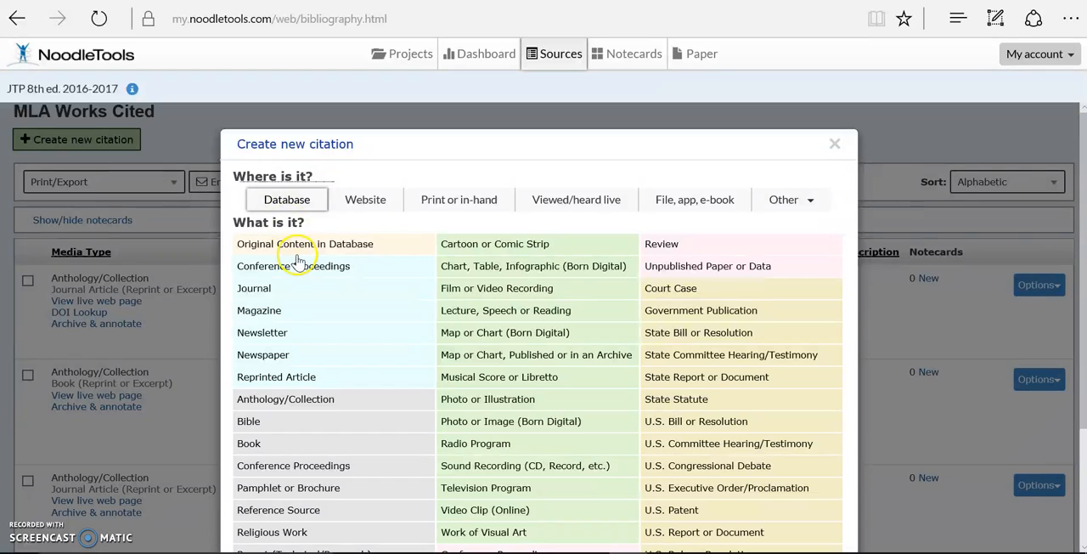
{"action": "mouse_move", "coordinate": [270, 289]}
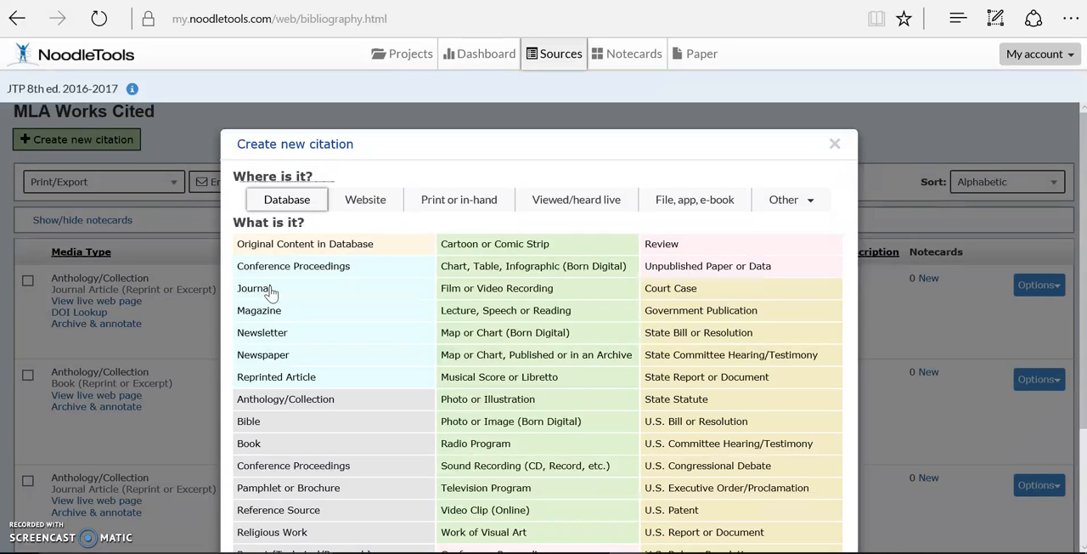
{"action": "mouse_move", "coordinate": [270, 295]}
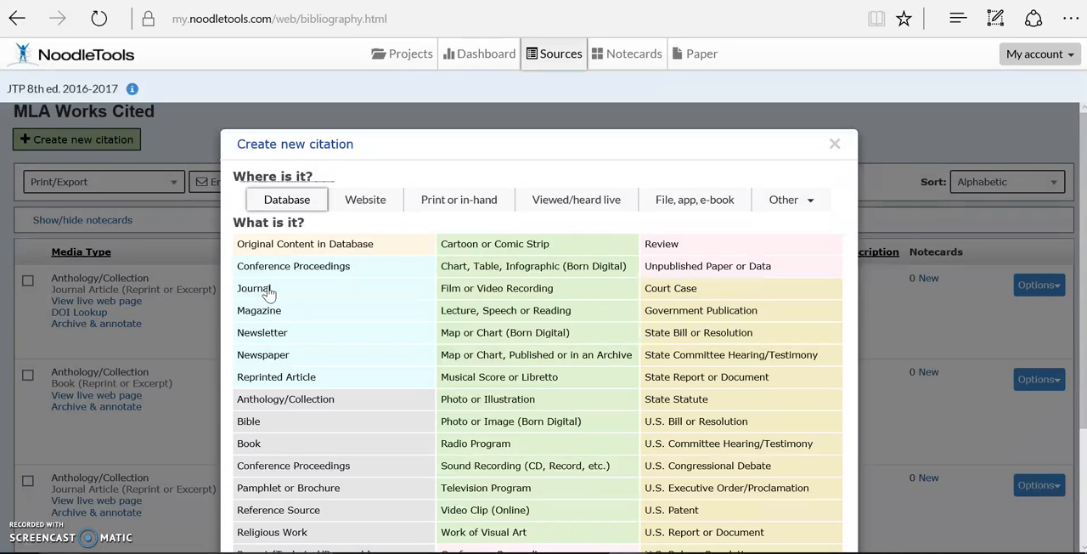
{"action": "left_click", "coordinate": [254, 288]}
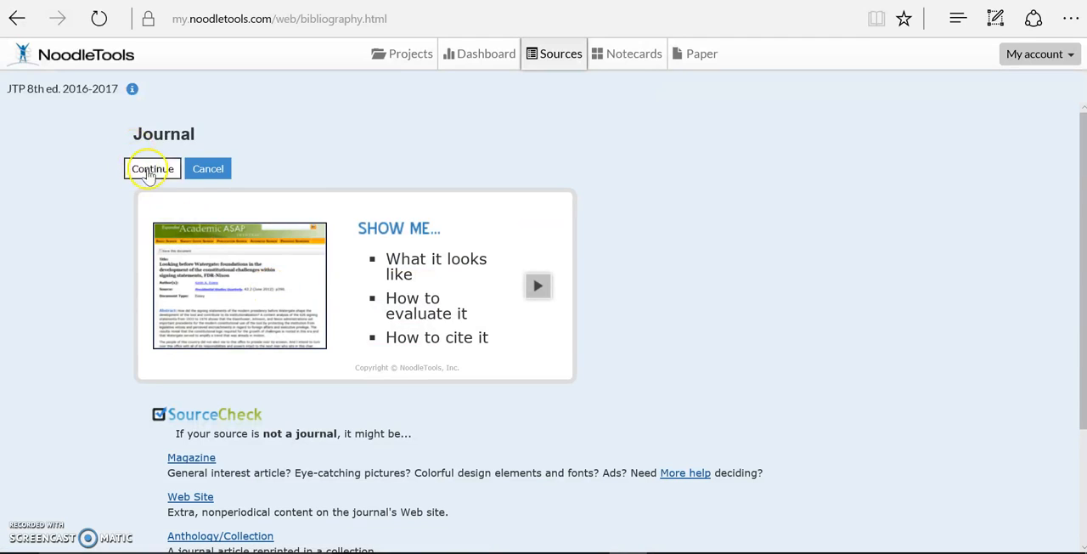
Continue to the Journal citation form and scroll down through its fields
{"action": "left_click", "coordinate": [152, 168]}
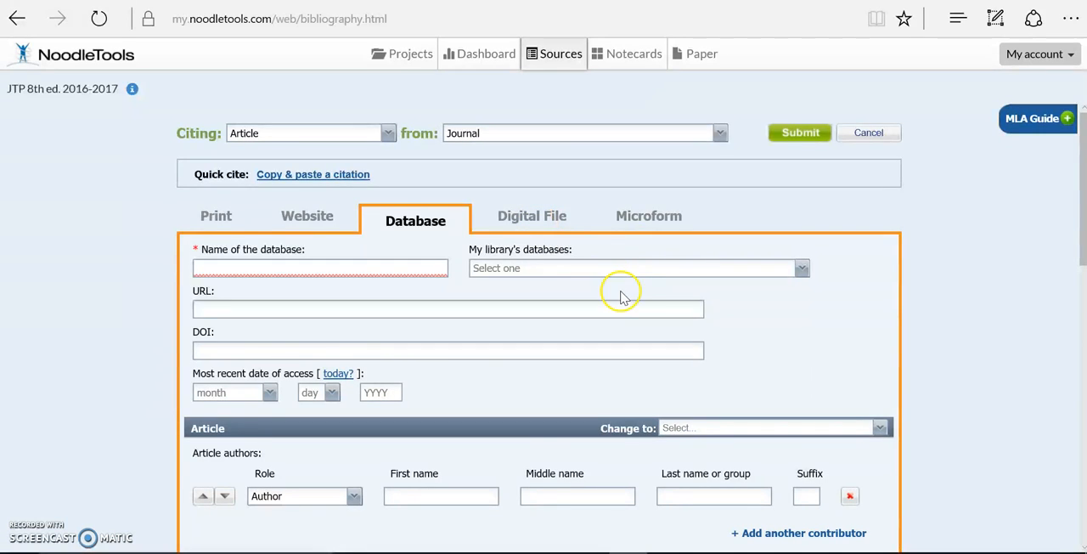
{"action": "scroll", "scroll_direction": "down", "scroll_amount": 3}
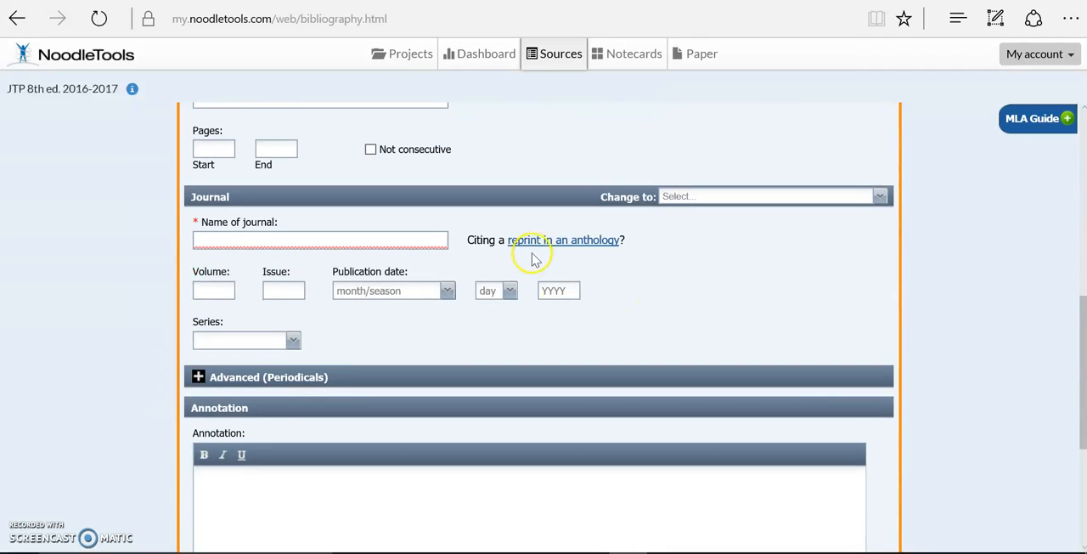
{"action": "mouse_move", "coordinate": [543, 246]}
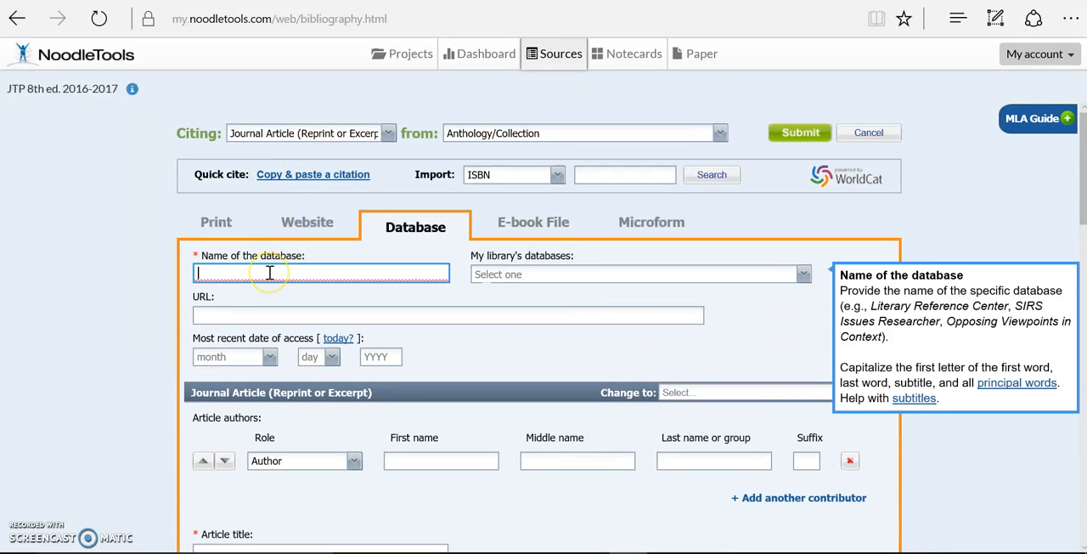
Set the database to Literature Resource Center, choosing it from the library's database list
{"action": "type", "text": "Gale L"}
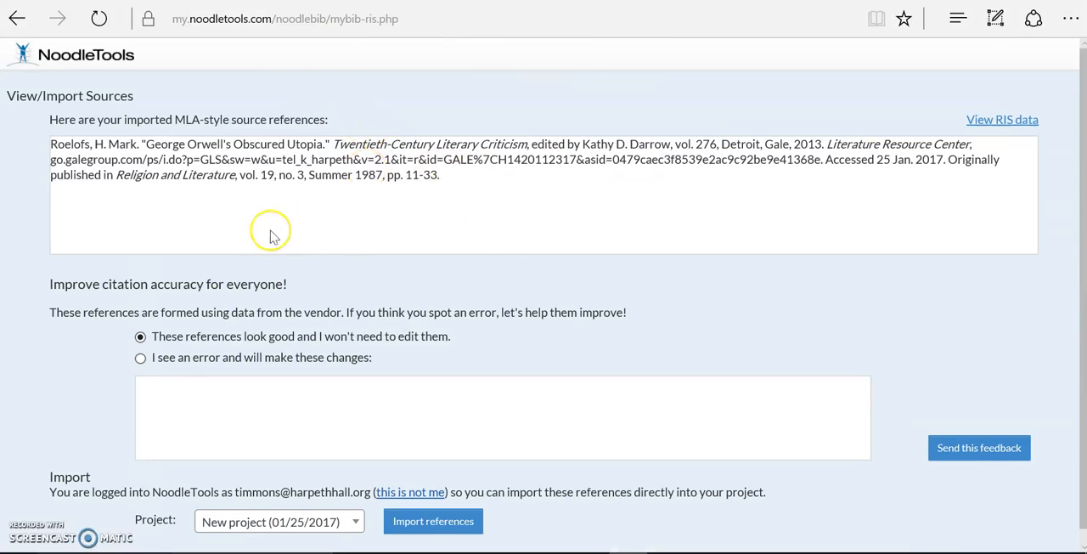
{"action": "mouse_move", "coordinate": [813, 194]}
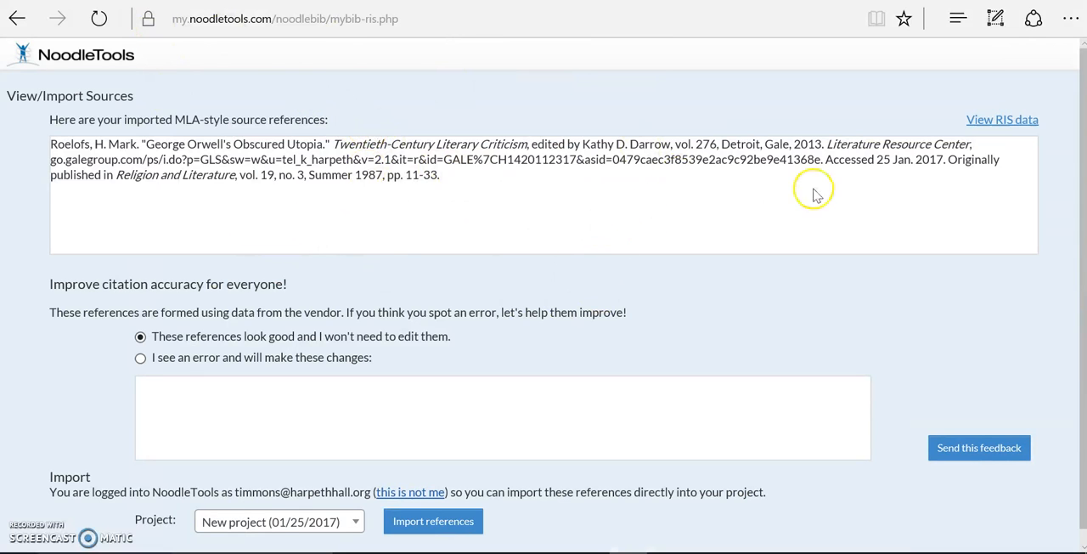
{"action": "double_click", "coordinate": [898, 144]}
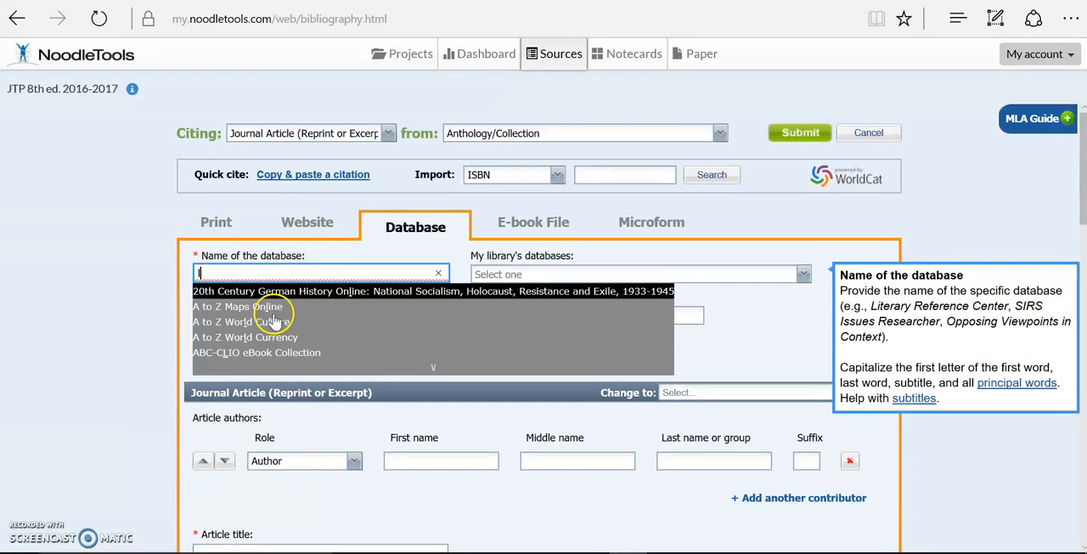
{"action": "type", "text": "literature res"}
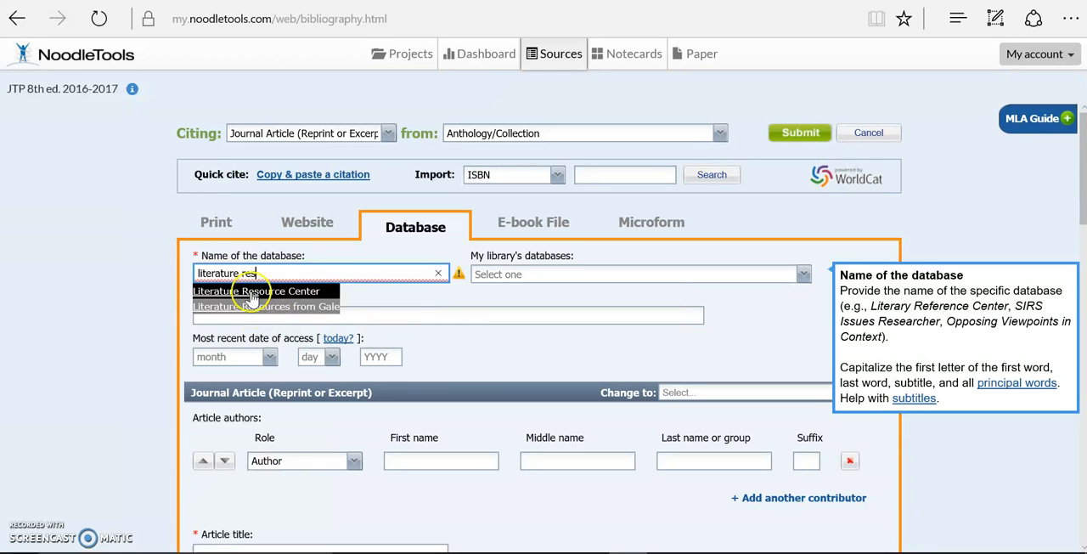
{"action": "left_click", "coordinate": [803, 274]}
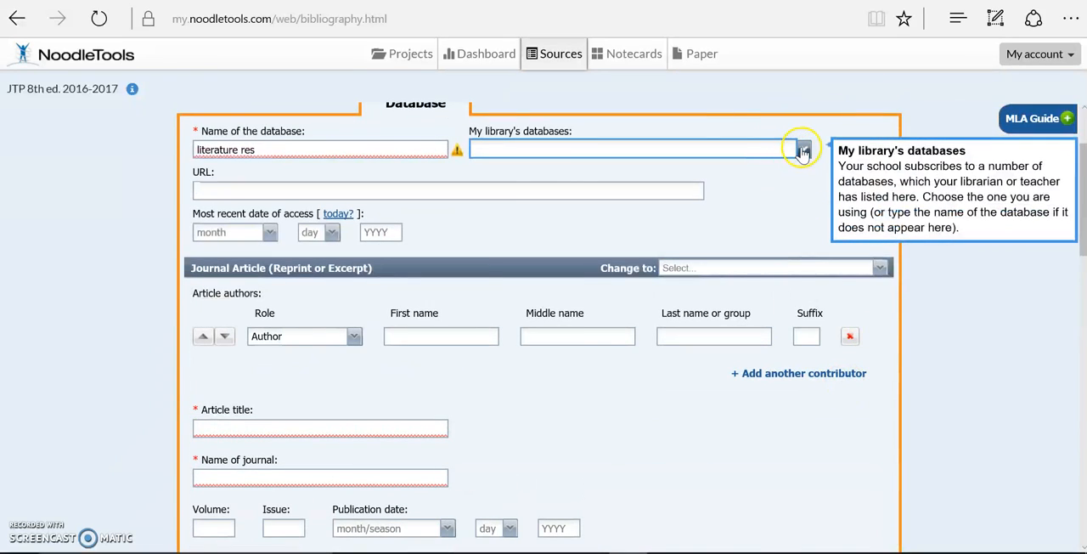
{"action": "left_click", "coordinate": [802, 149]}
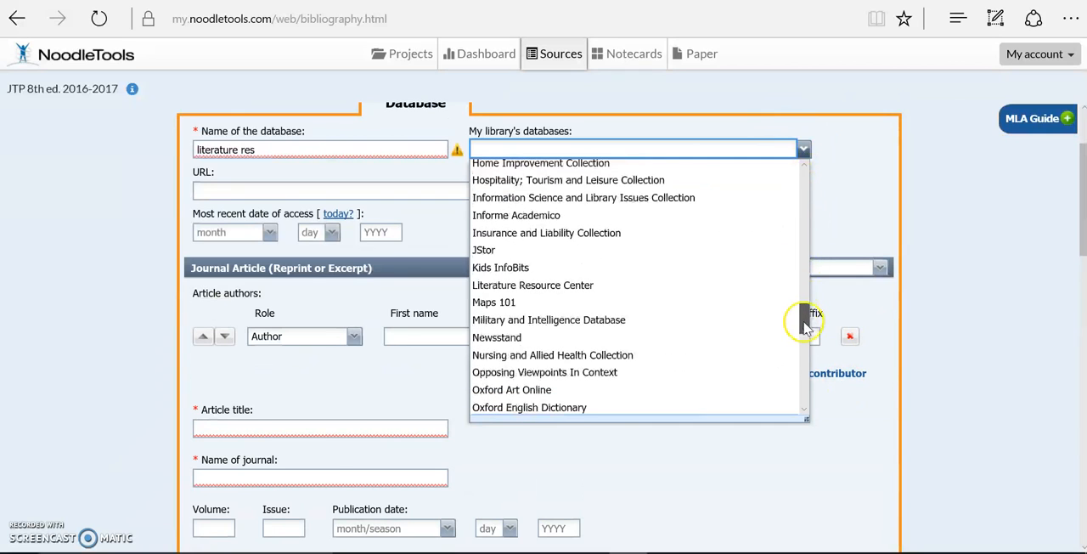
{"action": "mouse_move", "coordinate": [667, 285]}
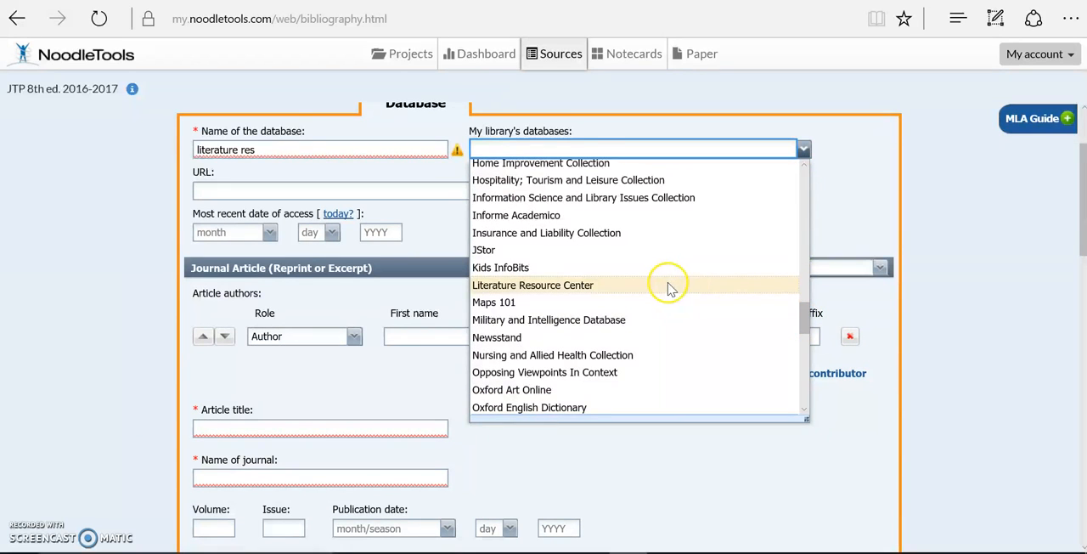
{"action": "left_click", "coordinate": [533, 284]}
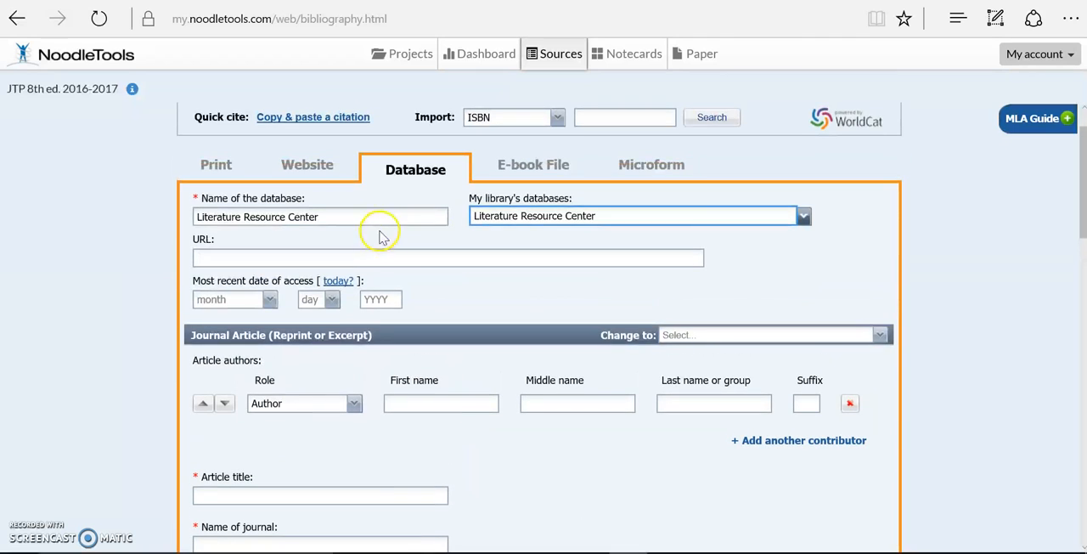
{"action": "left_click", "coordinate": [447, 257]}
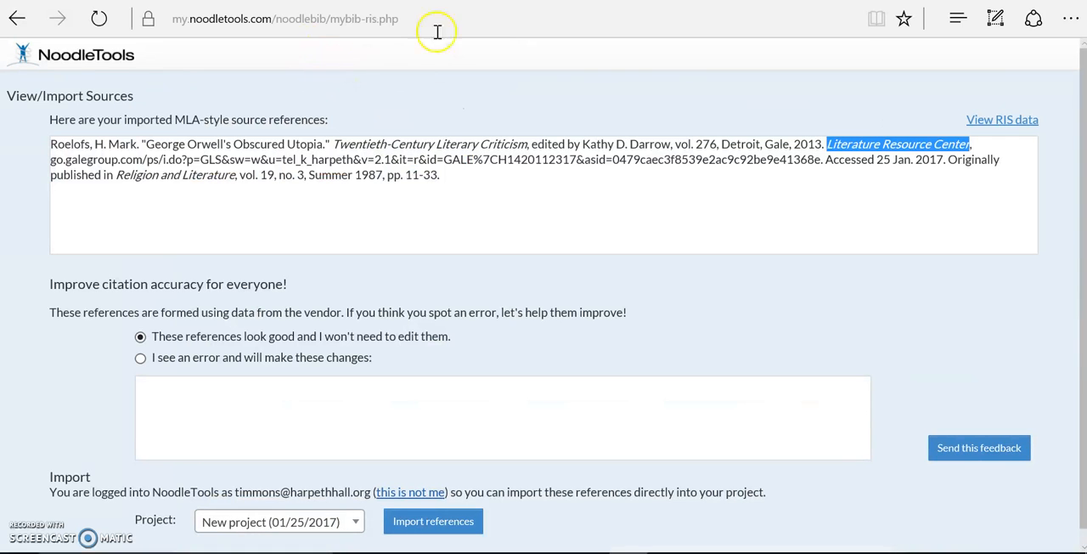
{"action": "mouse_move", "coordinate": [867, 186]}
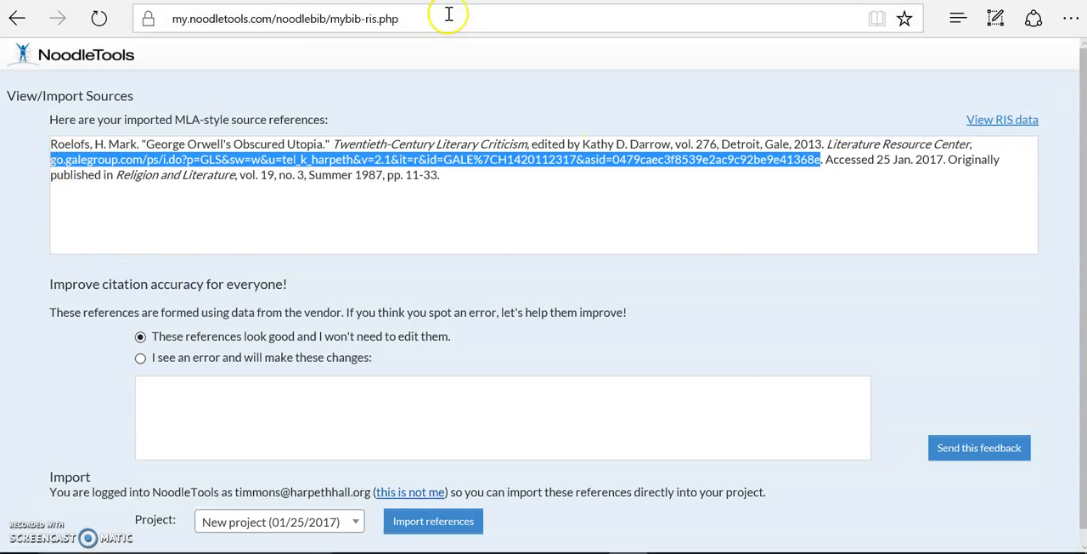
Return from View/Import Sources to the manual citation form's Article authors fields
{"action": "left_click", "coordinate": [434, 521]}
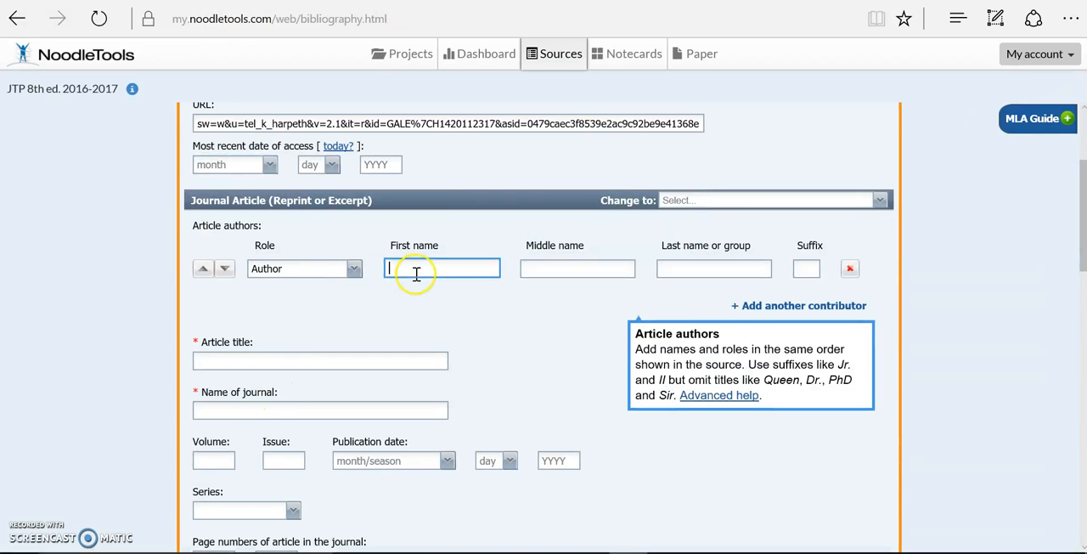
Enter H. Mark Roelofs as article author, dismiss the calendar alert, and recheck the Gale reference
{"action": "type", "text": "H."}
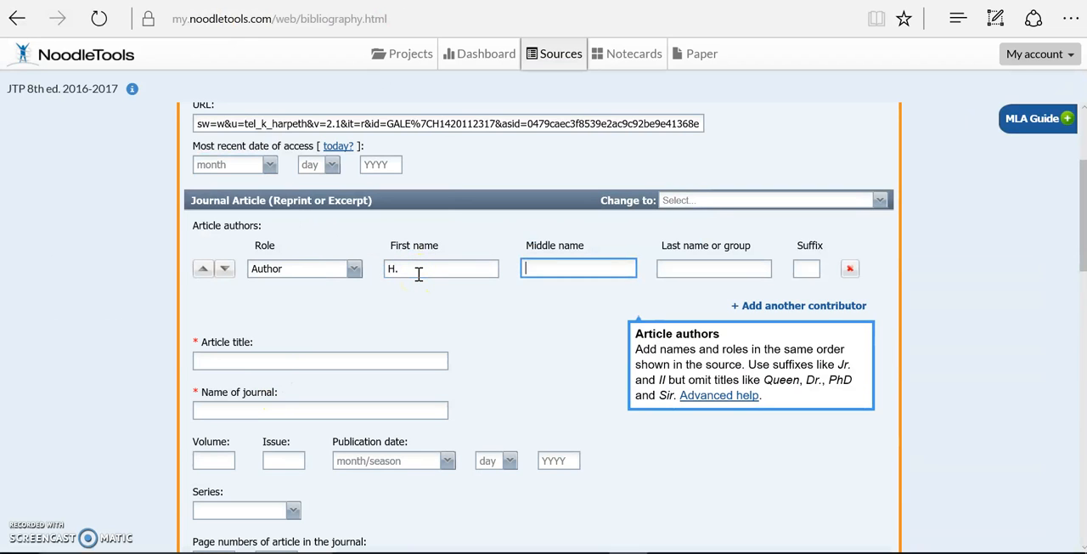
{"action": "type", "text": "Mark"}
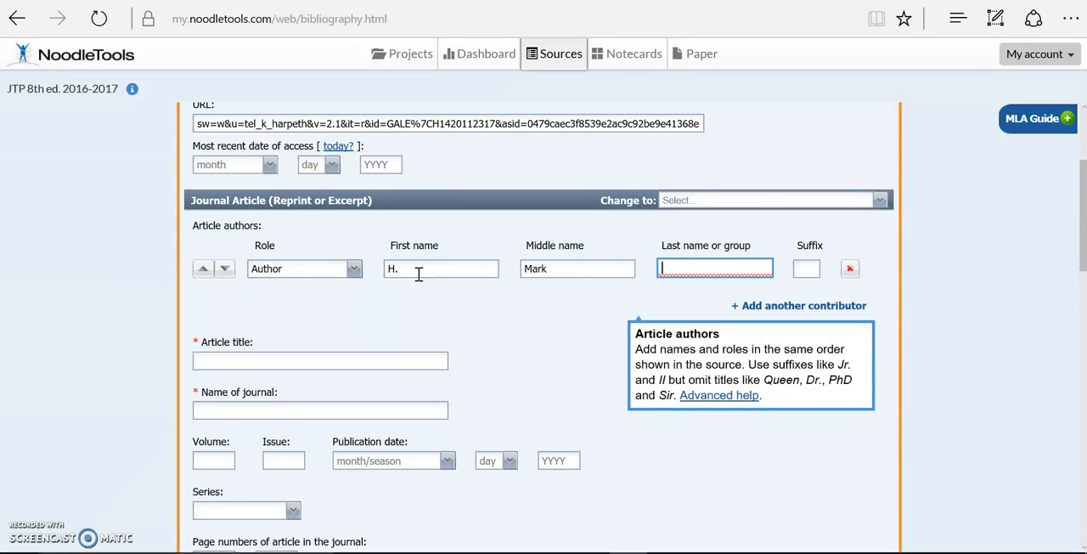
{"action": "type", "text": "Roelofs"}
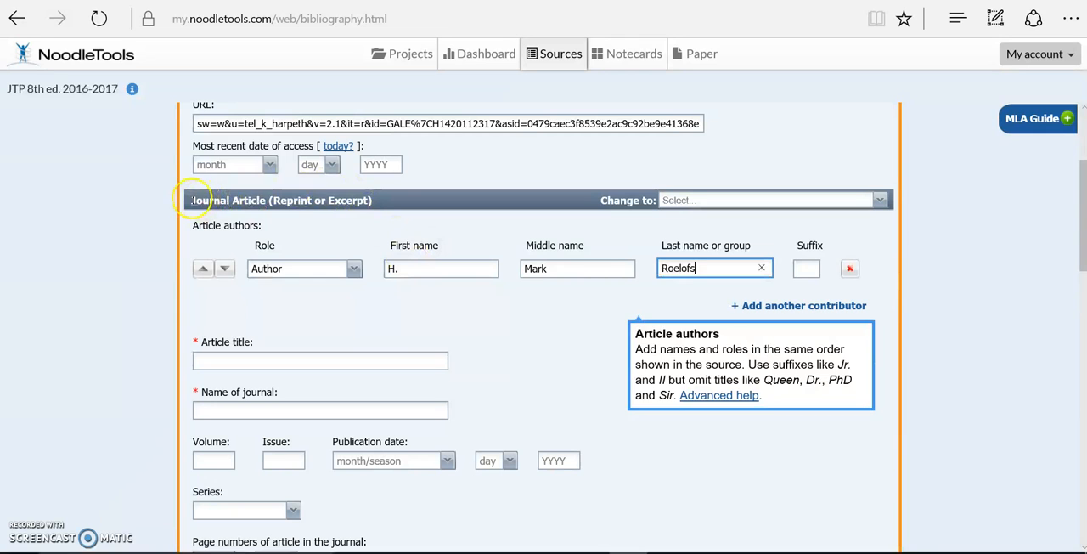
{"action": "left_click", "coordinate": [391, 200]}
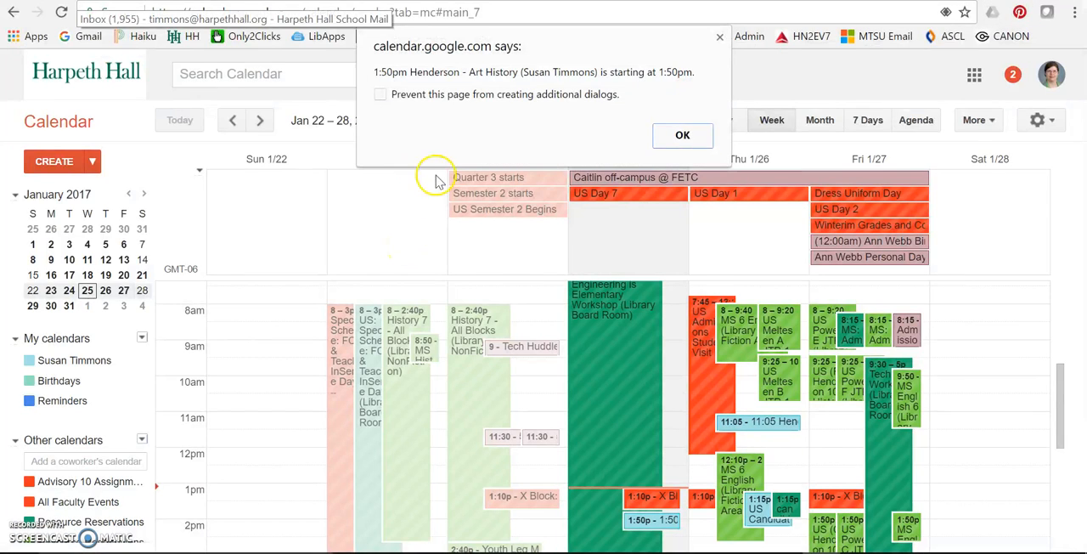
{"action": "left_click", "coordinate": [682, 135]}
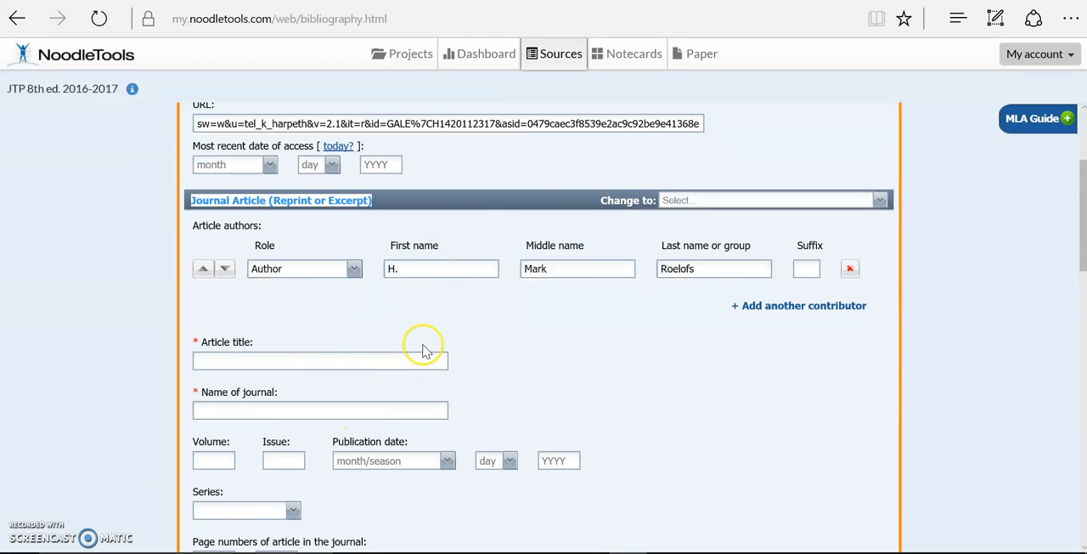
{"action": "left_click", "coordinate": [321, 361]}
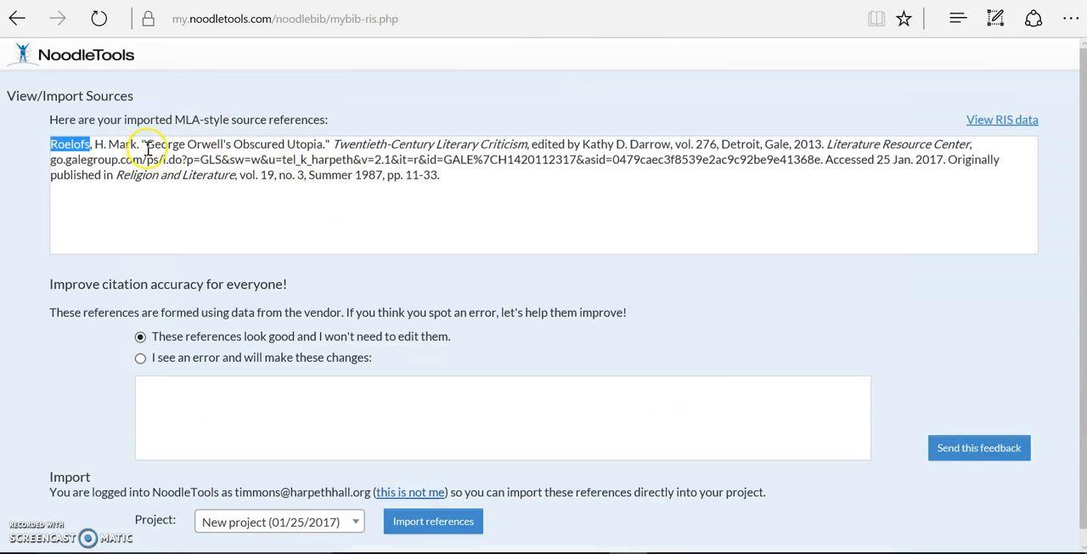
{"action": "right_click", "coordinate": [230, 144]}
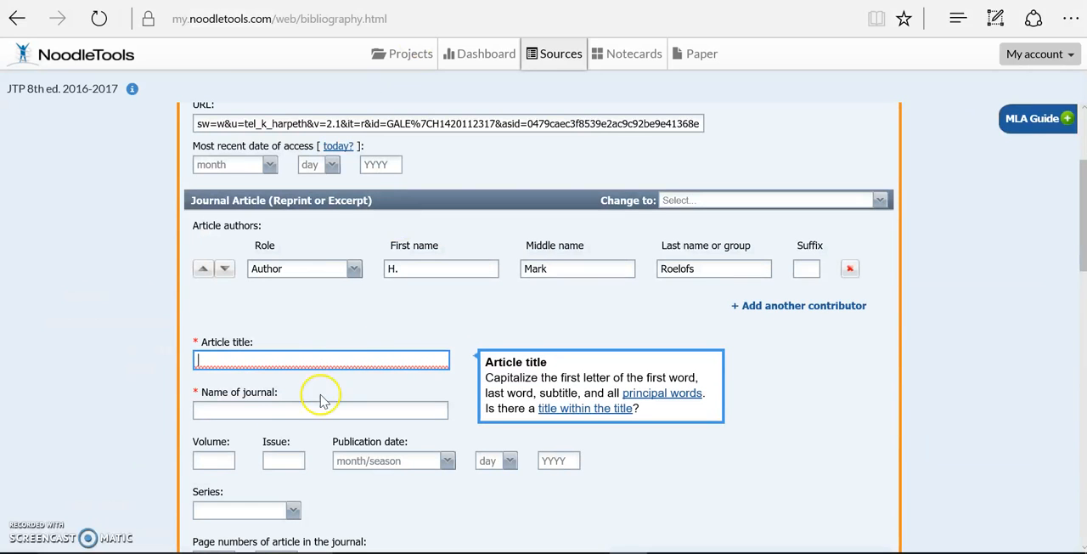
Enter title 'George Orwell's Obscured Utopia', journal Religion and Literature, and volume 19
{"action": "type", "text": "George Orwell's Obscured Utopia"}
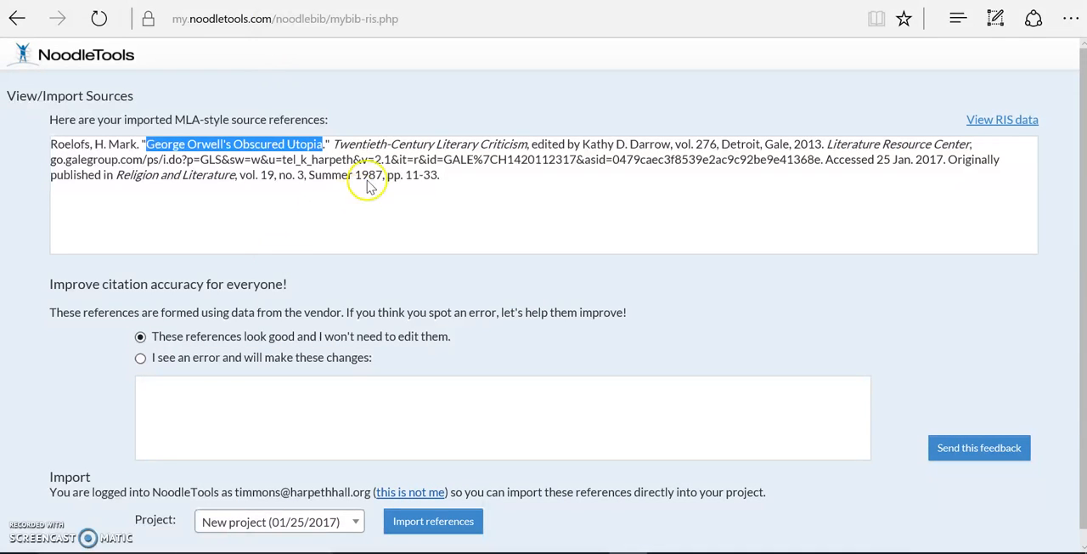
{"action": "mouse_move", "coordinate": [85, 178]}
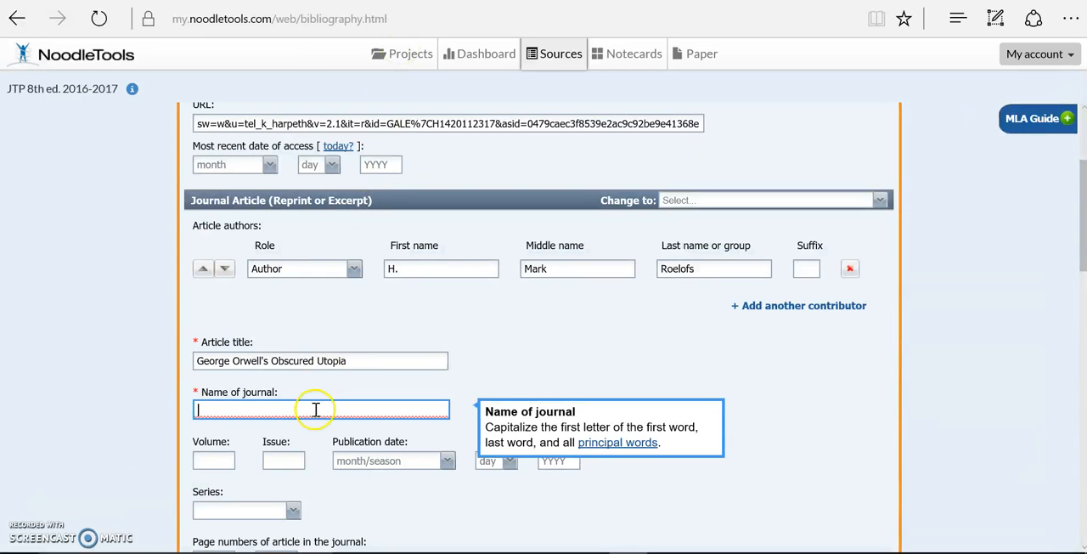
{"action": "type", "text": "Religion and Literature"}
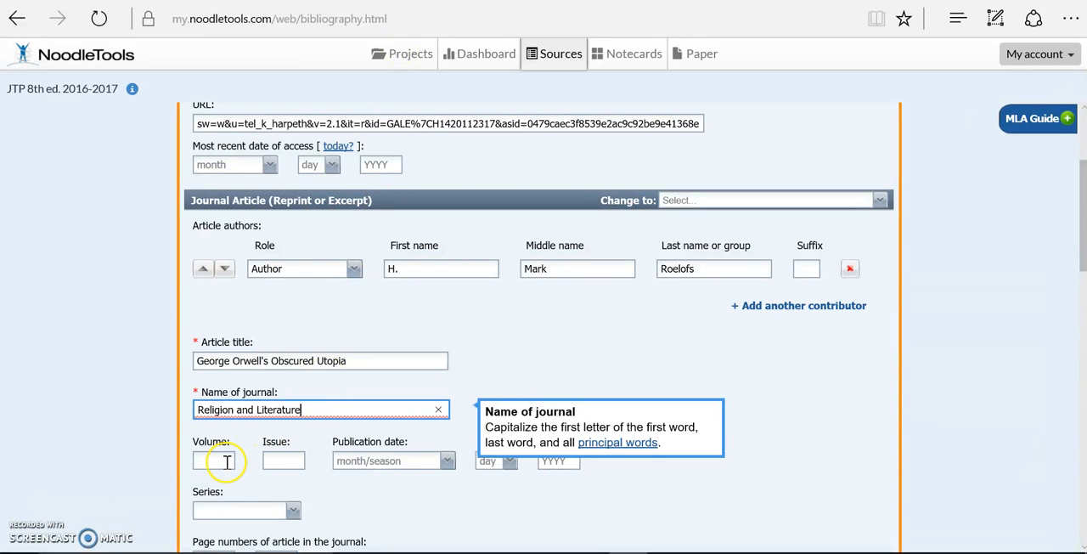
{"action": "type", "text": "19"}
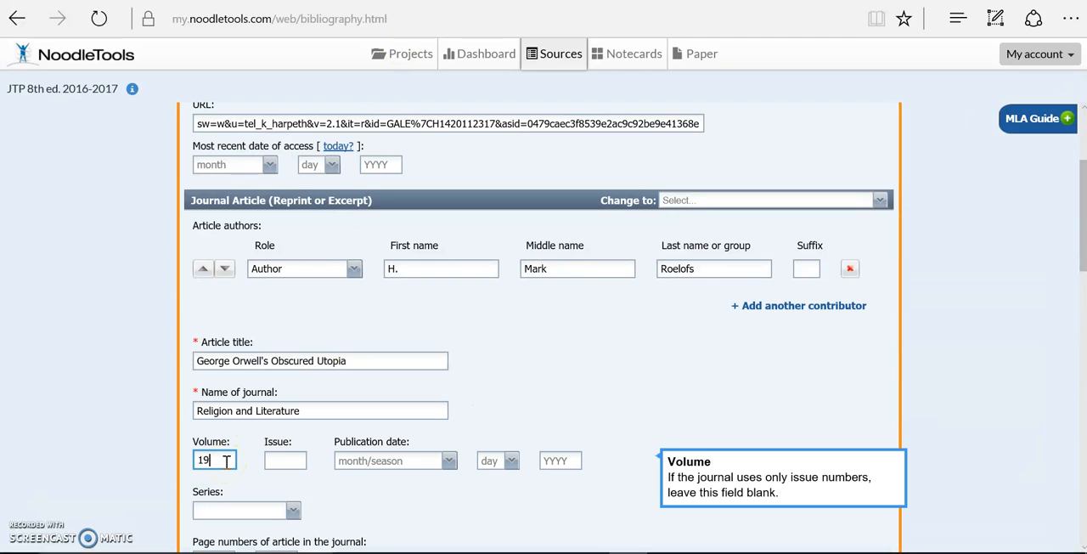
{"action": "left_click", "coordinate": [285, 460]}
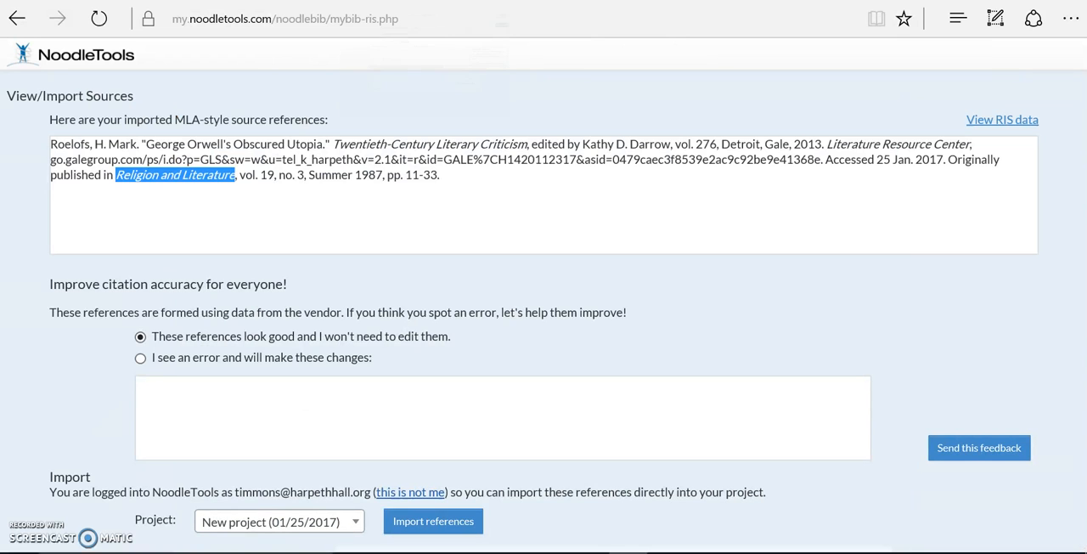
Set issue 3, publication date Summer 1987, and pages 11–33
{"action": "left_click", "coordinate": [433, 521]}
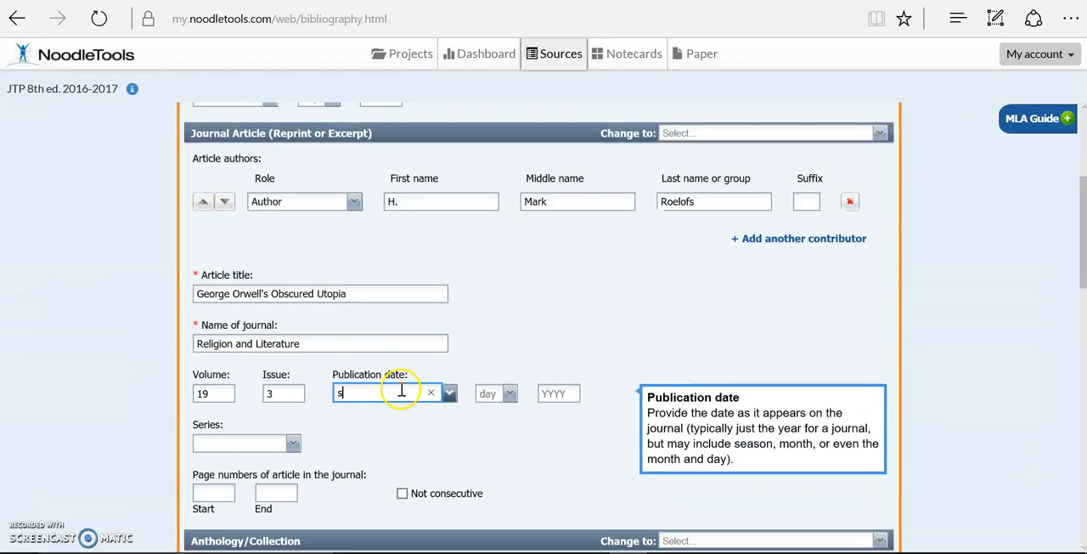
{"action": "type", "text": "um"}
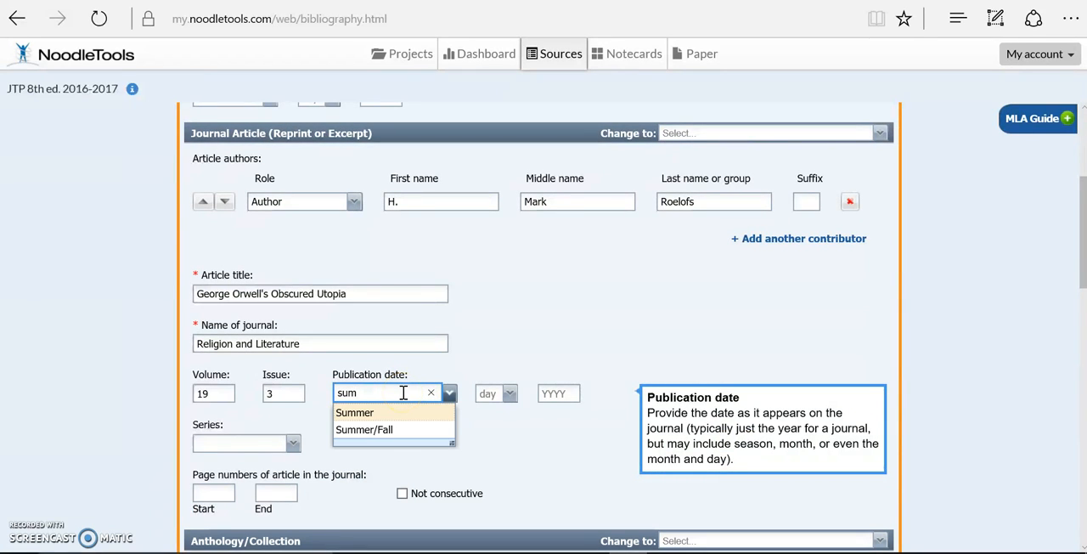
{"action": "left_click", "coordinate": [355, 412]}
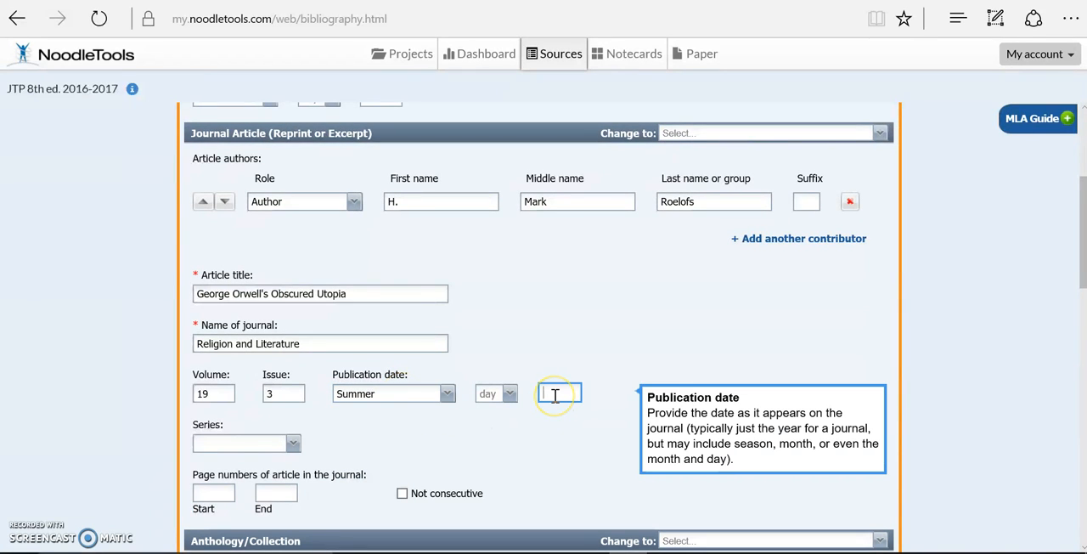
{"action": "type", "text": "1987"}
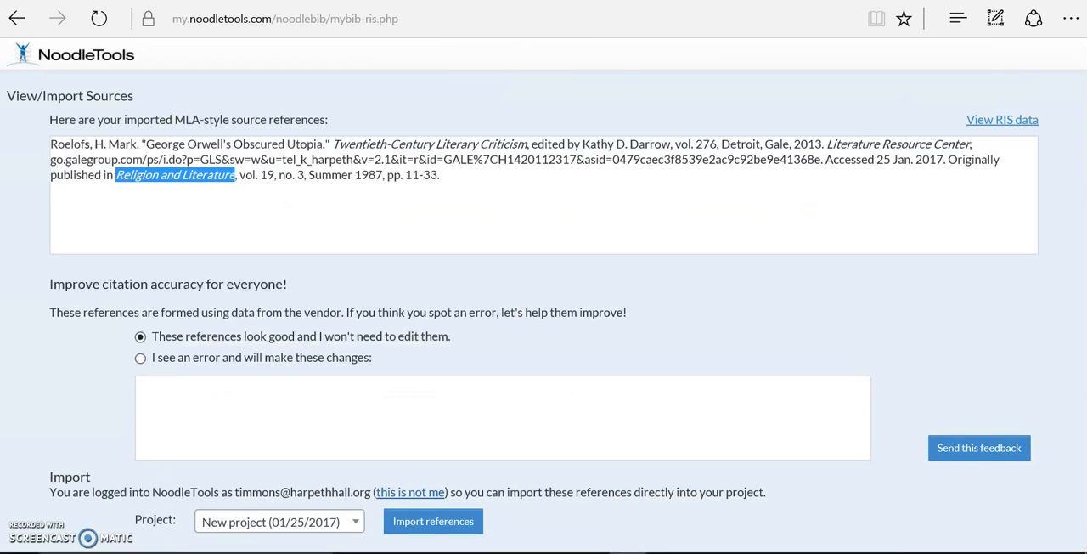
{"action": "left_click", "coordinate": [432, 521]}
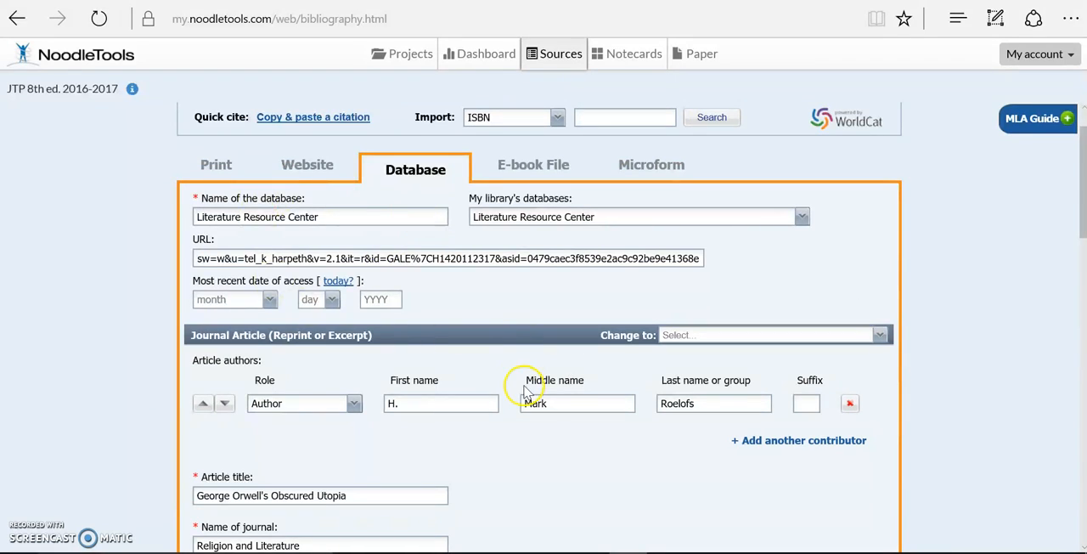
{"action": "scroll", "scroll_direction": "down", "scroll_amount": 3}
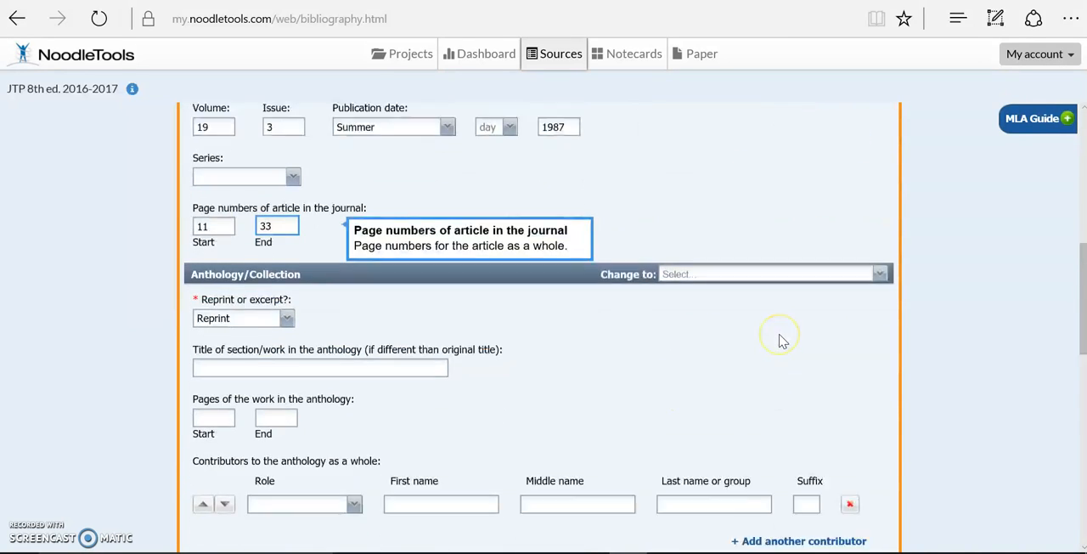
Enter anthology title Twentieth-Century Literary Criticism and choose Editor as the contributor role
{"action": "scroll", "scroll_direction": "down", "scroll_amount": 3}
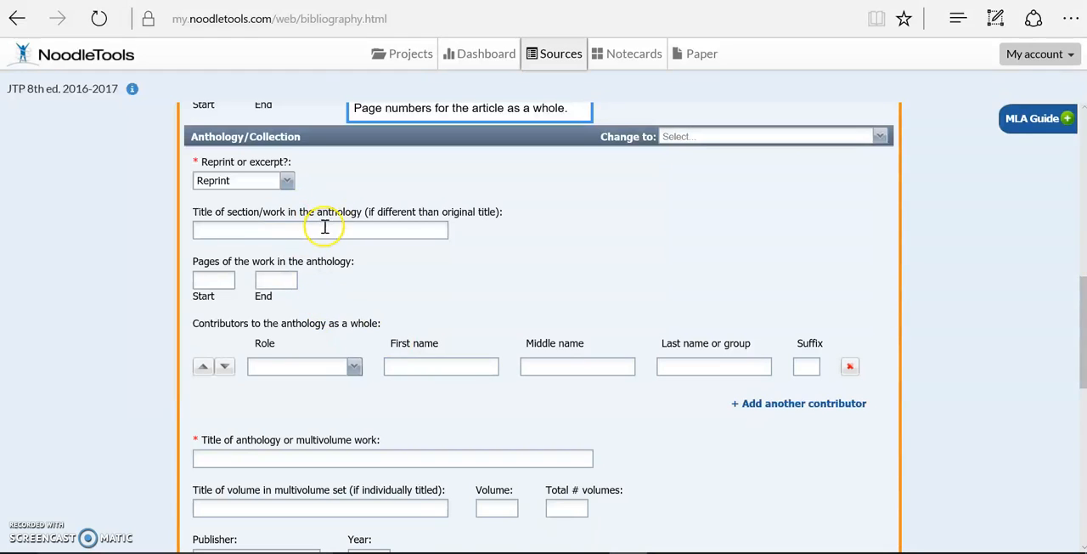
{"action": "mouse_move", "coordinate": [399, 219]}
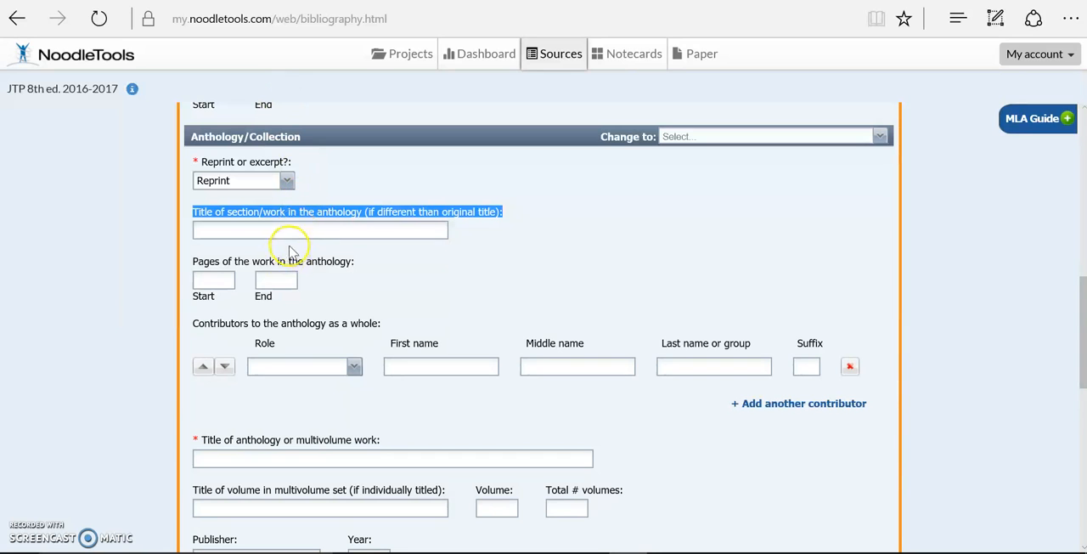
{"action": "left_click", "coordinate": [214, 279]}
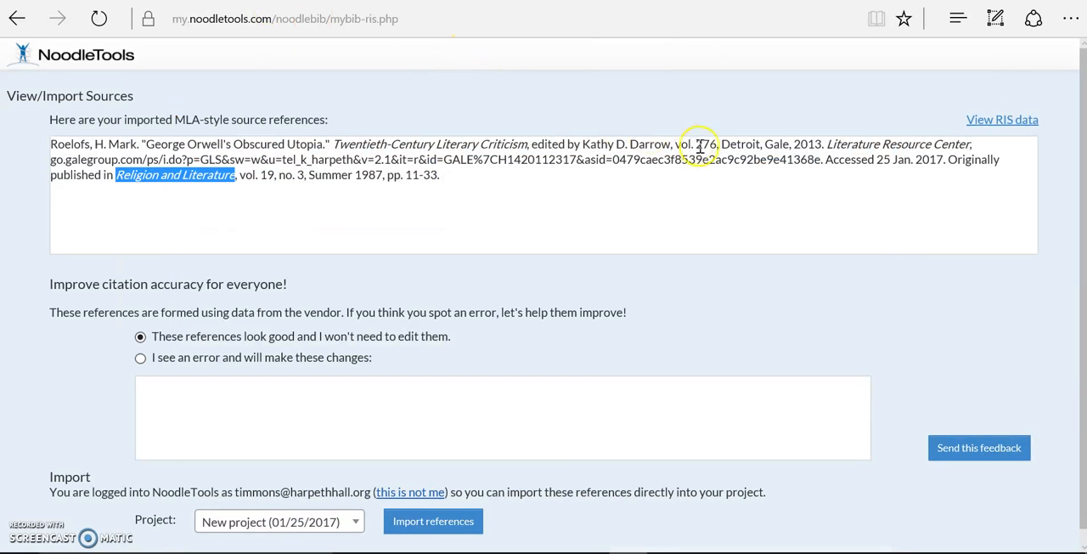
{"action": "mouse_move", "coordinate": [527, 143]}
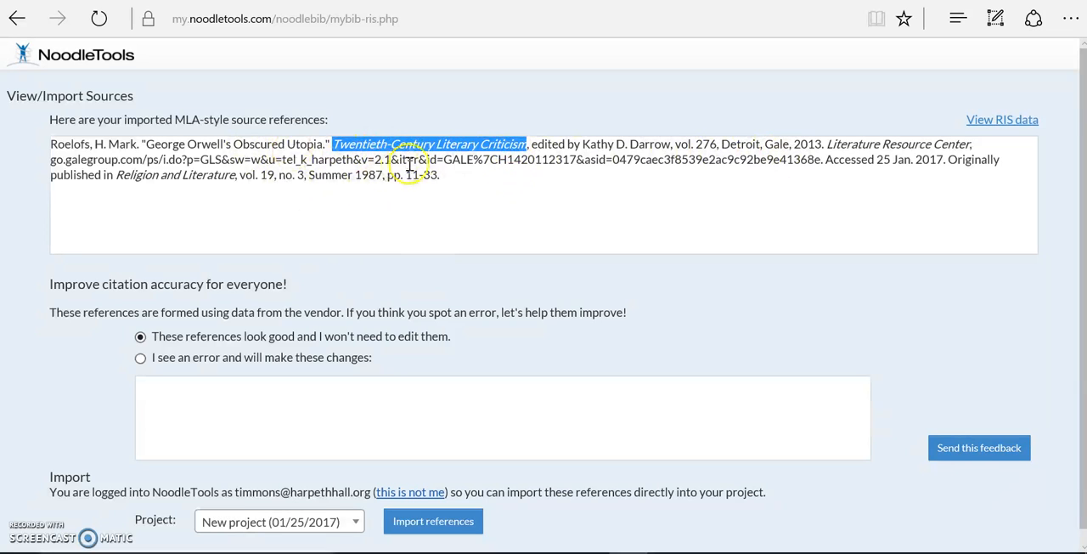
{"action": "mouse_move", "coordinate": [270, 68]}
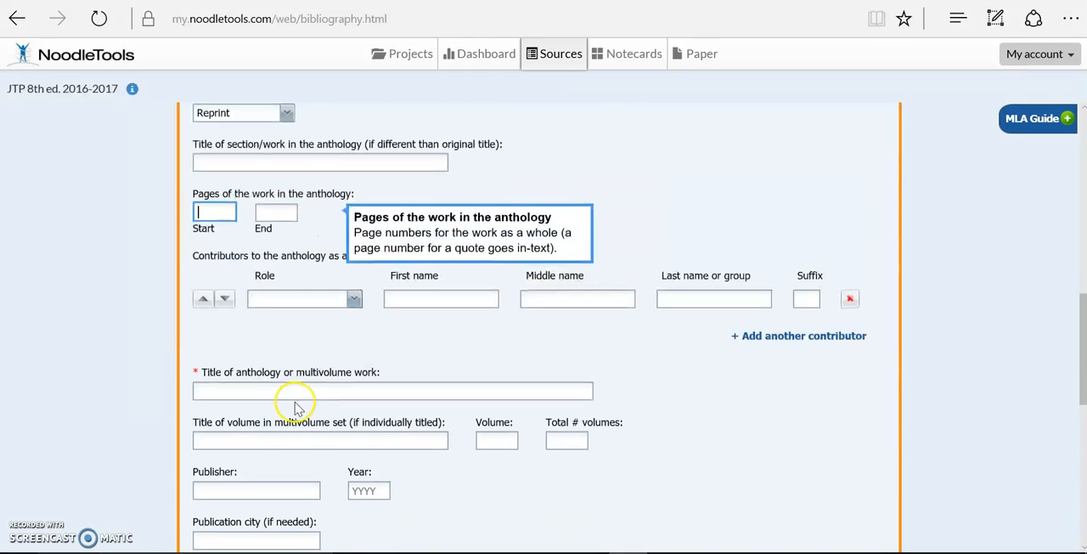
{"action": "left_click", "coordinate": [392, 390]}
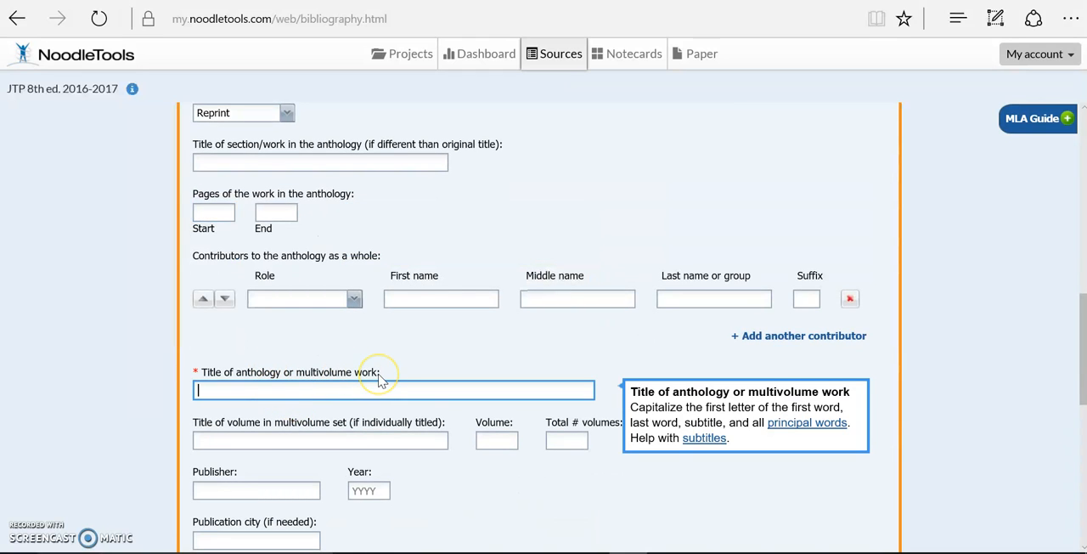
{"action": "type", "text": "Twentieth-Century Literary Criticism"}
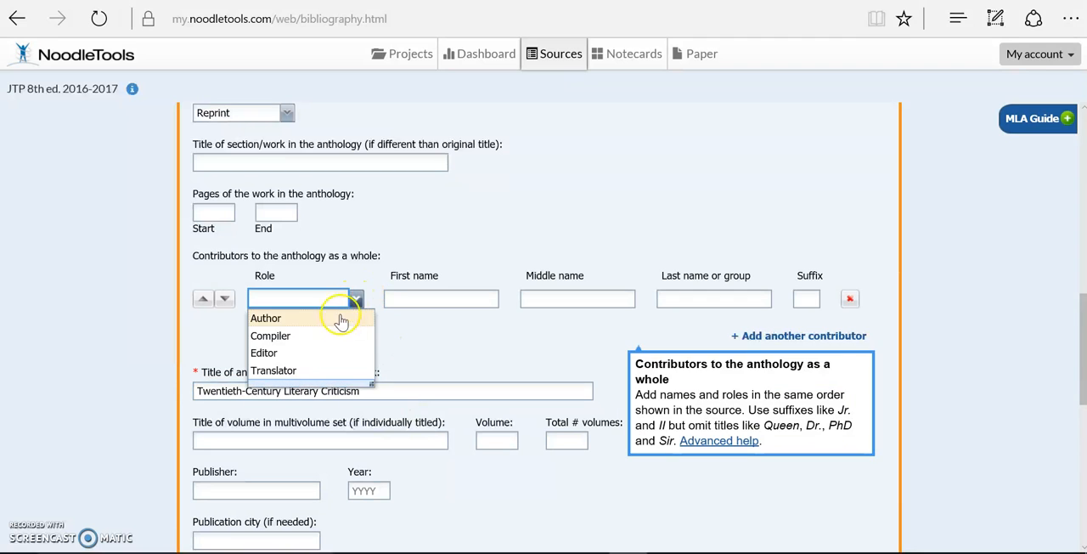
{"action": "left_click", "coordinate": [264, 353]}
{"action": "type", "text": "Darrow"}
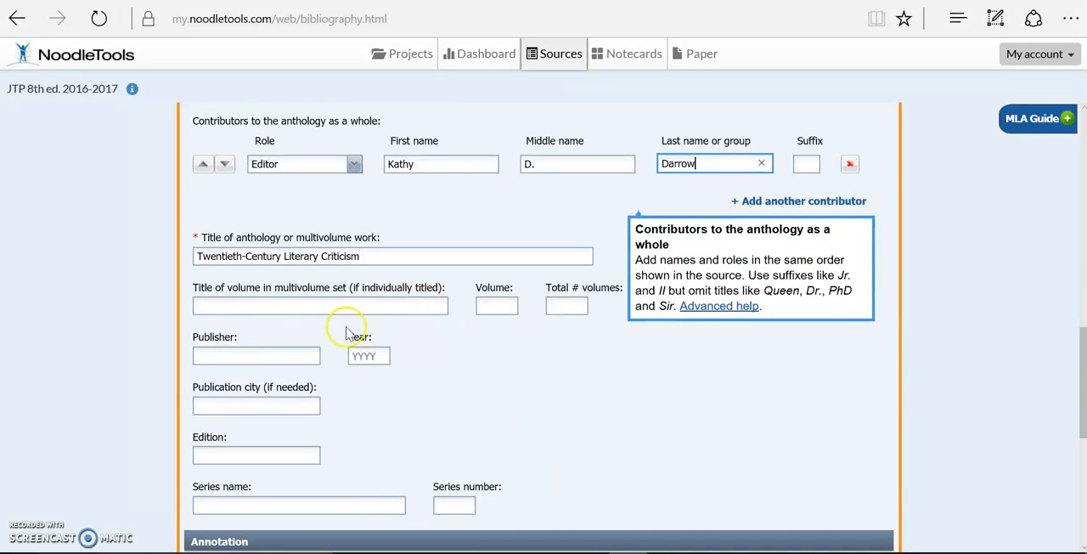
Check the exported citation, then enter publisher Gale, year 2013 and volume 276
{"action": "left_click", "coordinate": [256, 355]}
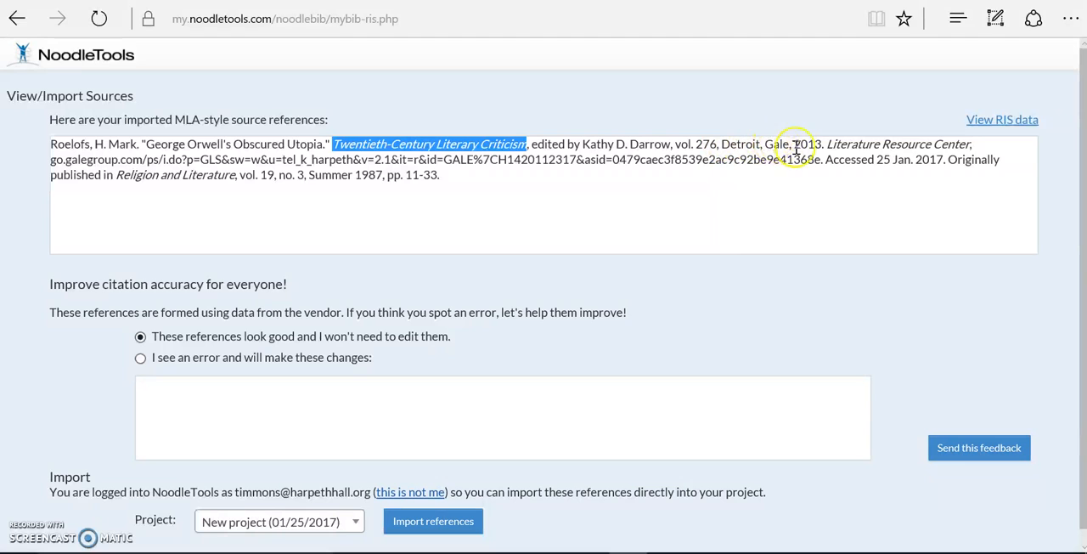
{"action": "mouse_move", "coordinate": [815, 148]}
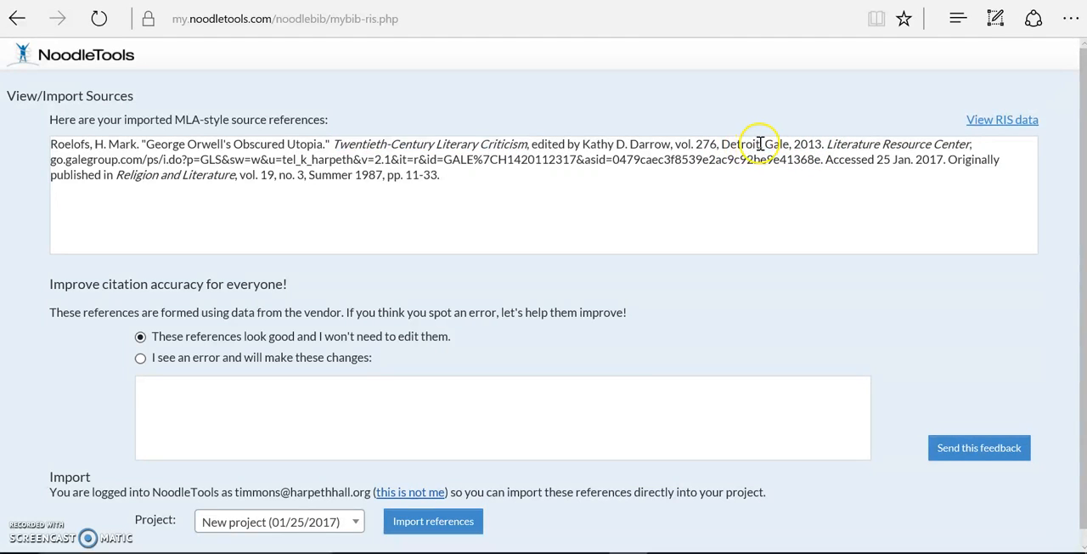
{"action": "double_click", "coordinate": [740, 144]}
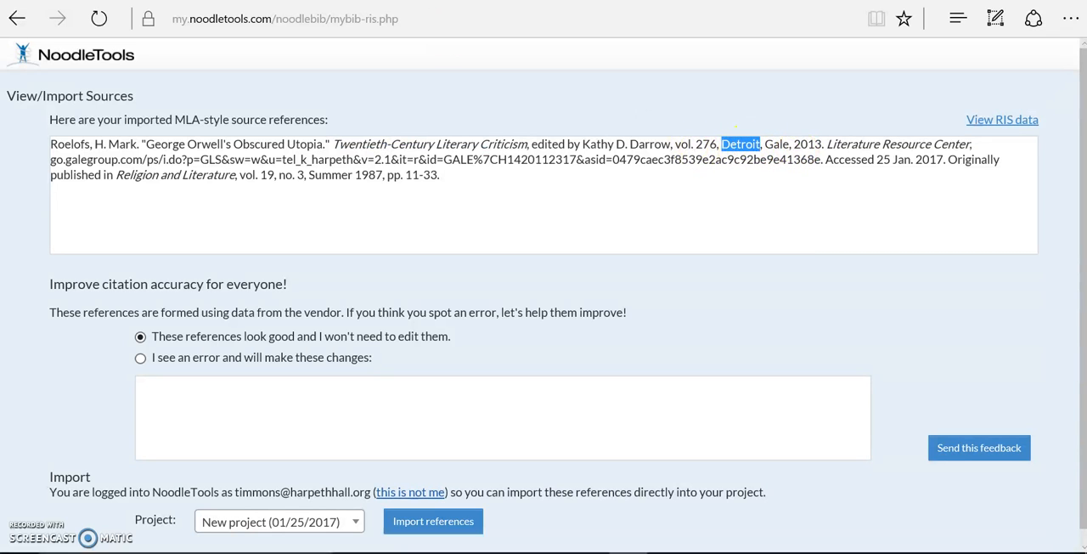
{"action": "left_click", "coordinate": [432, 520]}
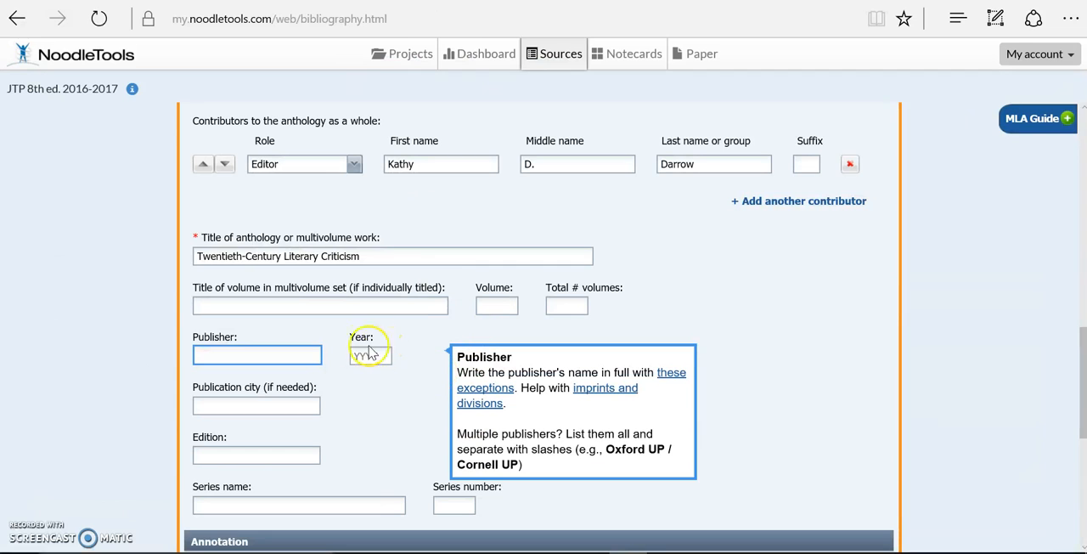
{"action": "type", "text": "Gal"}
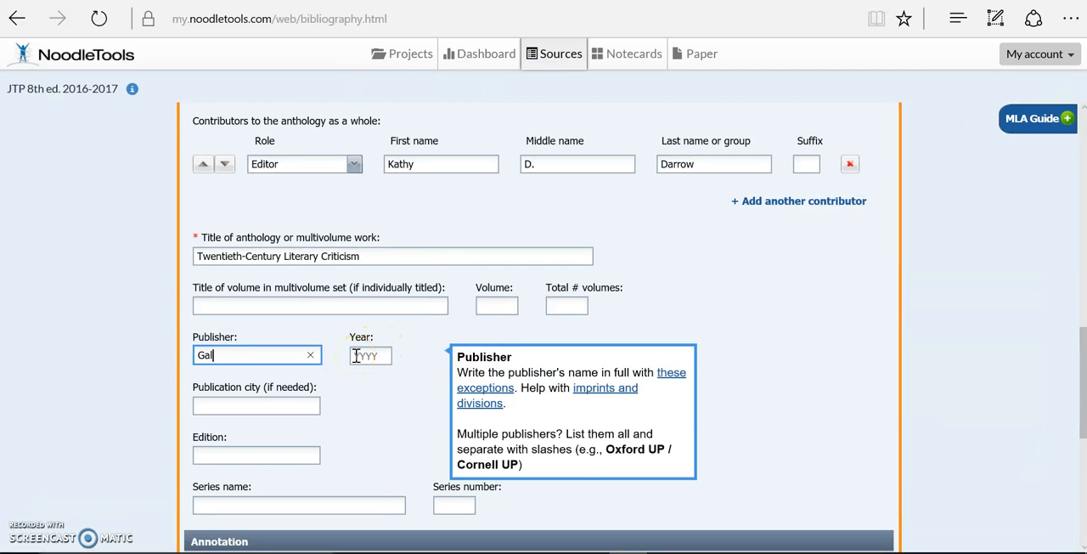
{"action": "left_click", "coordinate": [369, 355]}
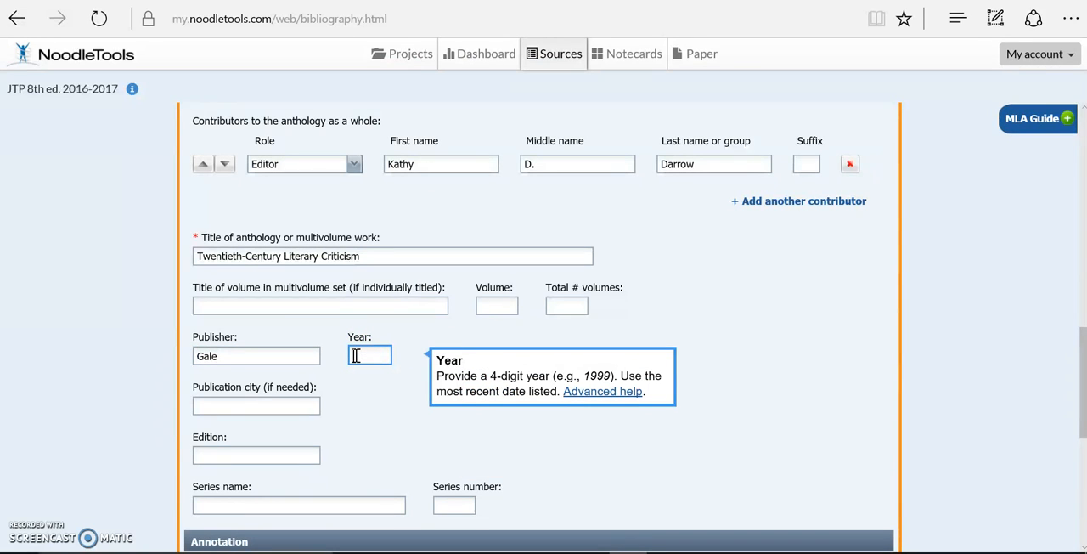
{"action": "type", "text": "2013"}
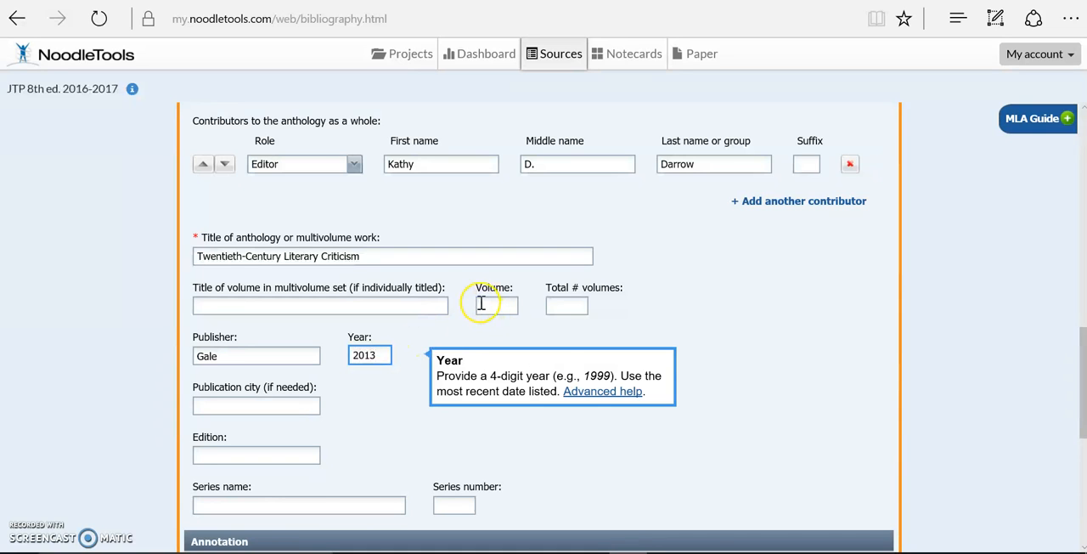
{"action": "type", "text": "276"}
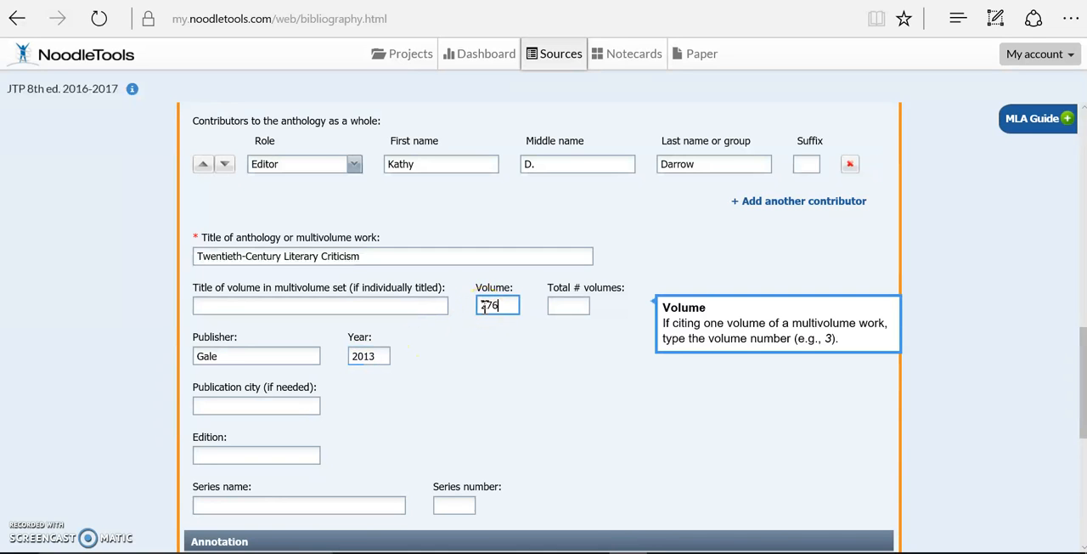
{"action": "scroll", "scroll_direction": "down", "scroll_amount": 3}
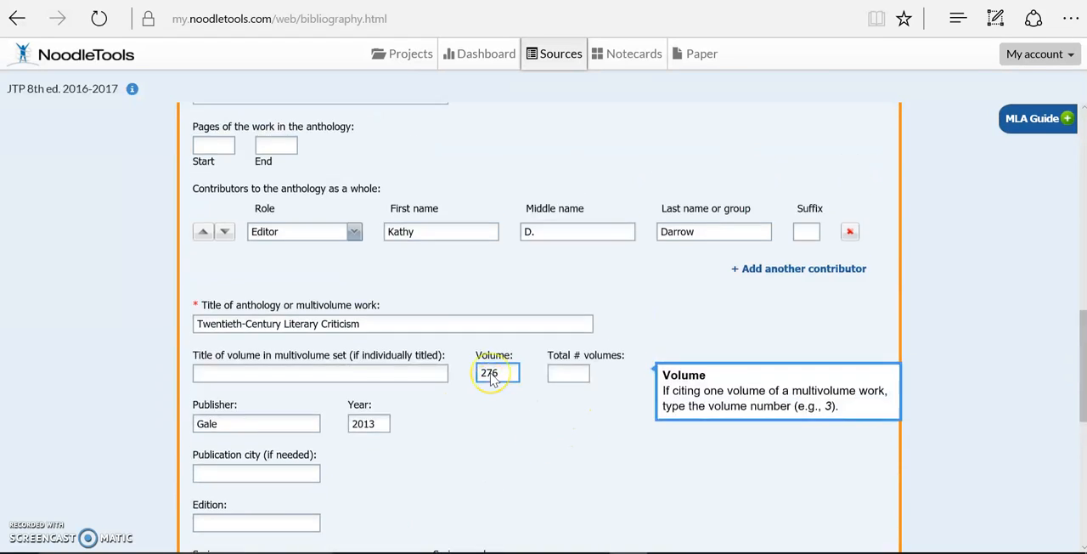
{"action": "scroll", "scroll_direction": "down", "scroll_amount": 3}
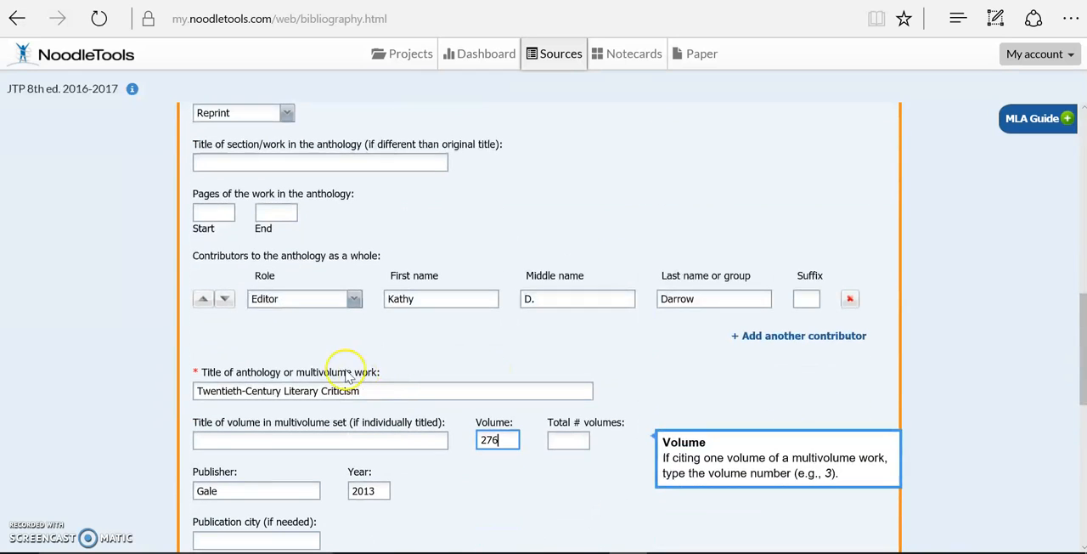
{"action": "left_click", "coordinate": [391, 390]}
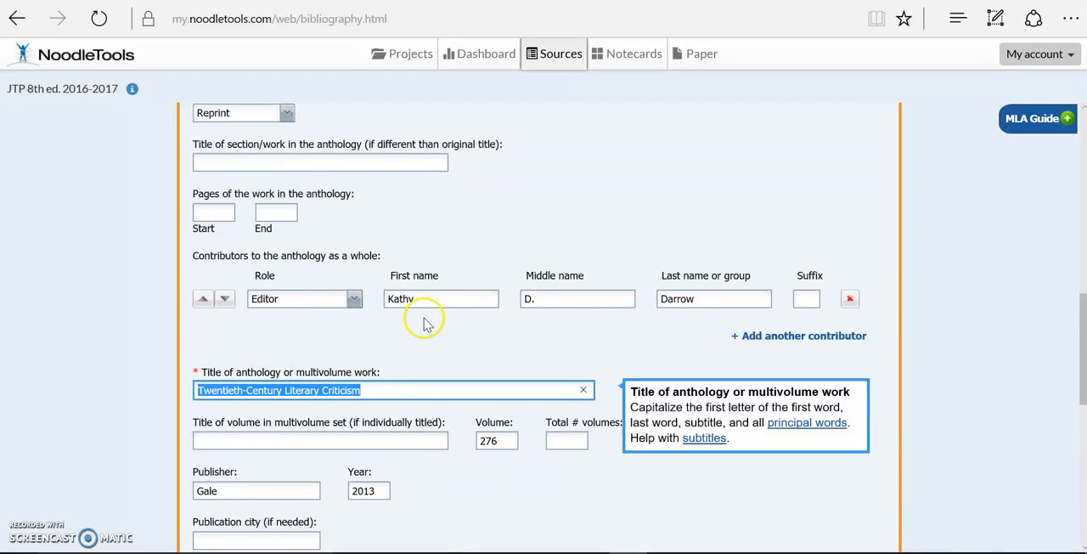
{"action": "scroll", "scroll_direction": "up", "scroll_amount": 3}
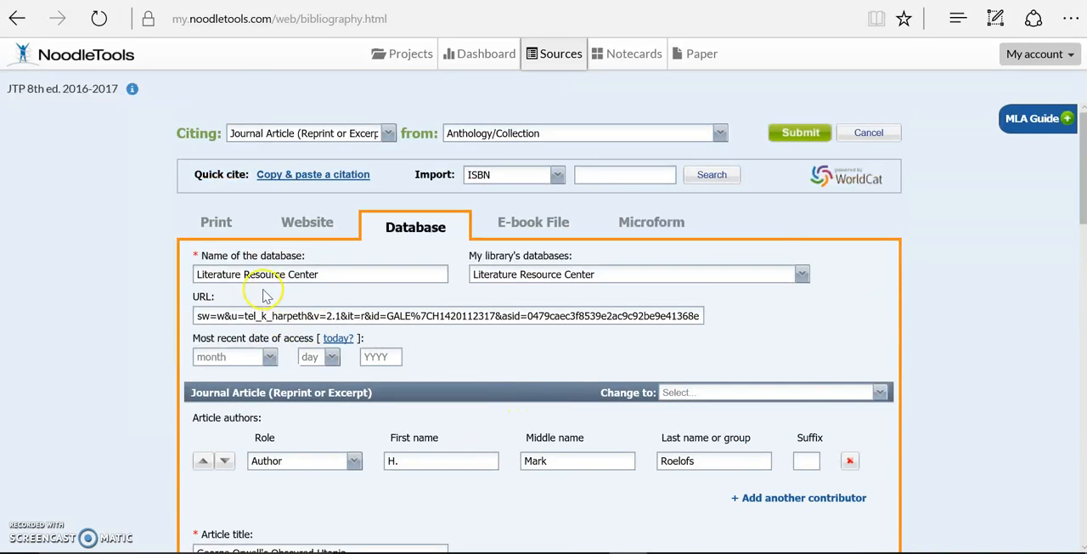
{"action": "mouse_move", "coordinate": [289, 373]}
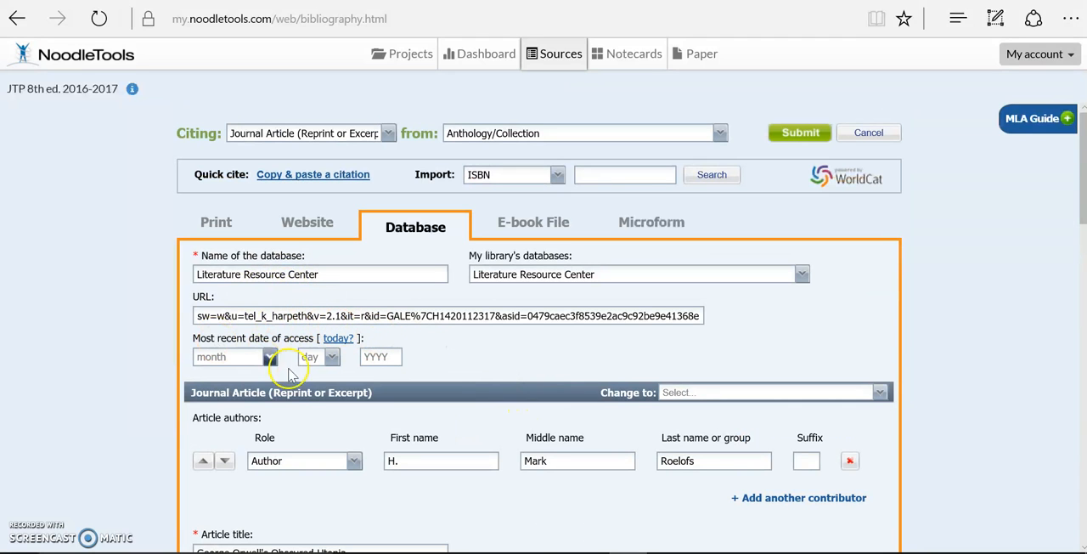
{"action": "scroll", "scroll_direction": "down", "scroll_amount": 3}
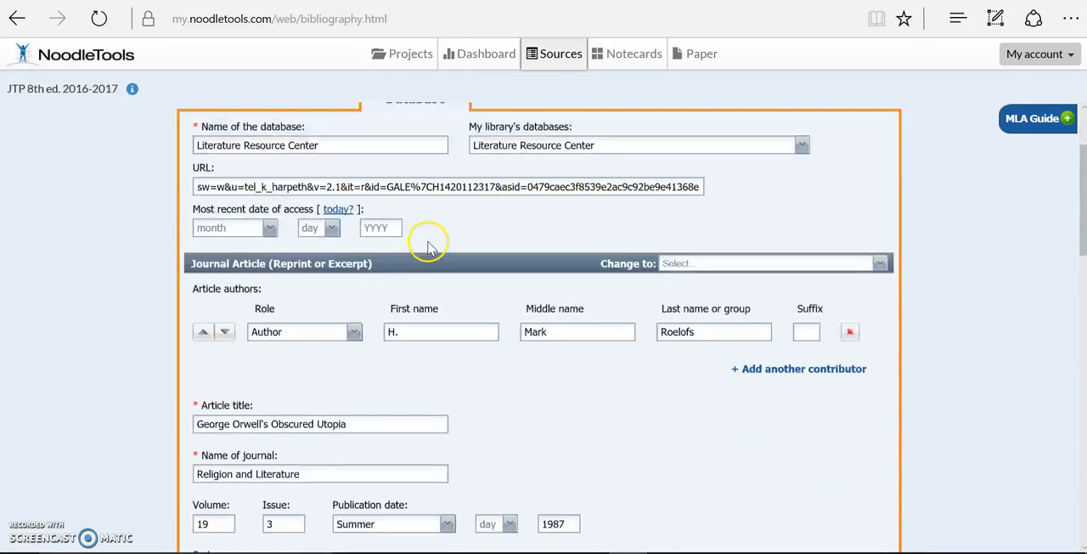
{"action": "scroll", "scroll_direction": "down", "scroll_amount": 3}
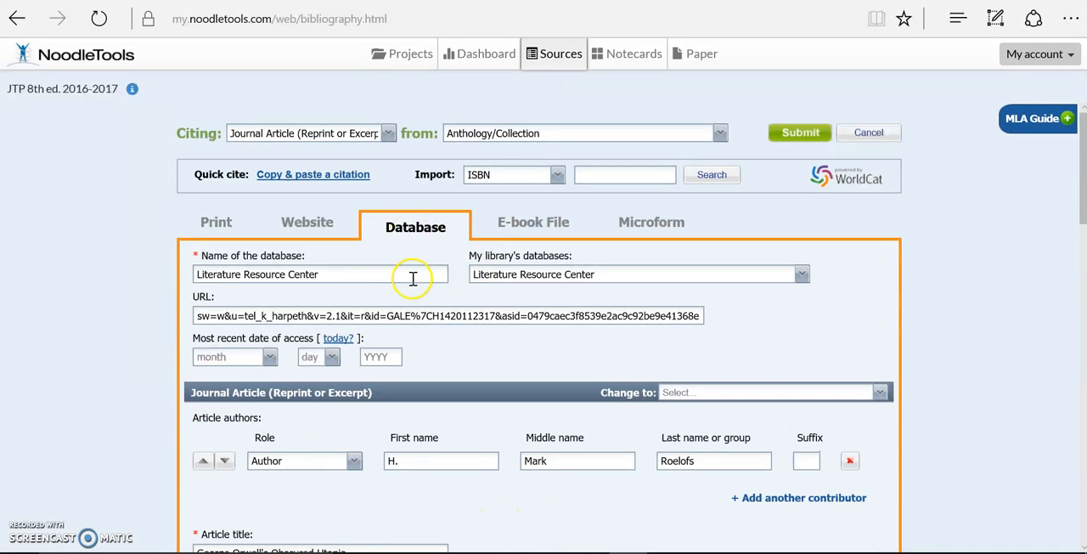
{"action": "scroll", "scroll_direction": "down", "scroll_amount": 3}
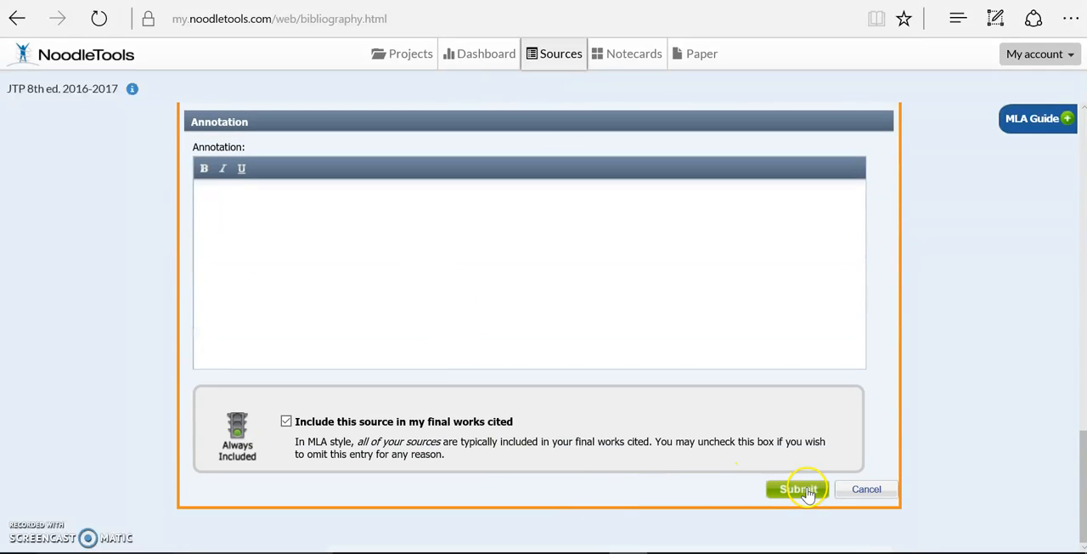
Submit the citation and compare it with the exported Roelofs entry in Works Cited
{"action": "left_click", "coordinate": [796, 488]}
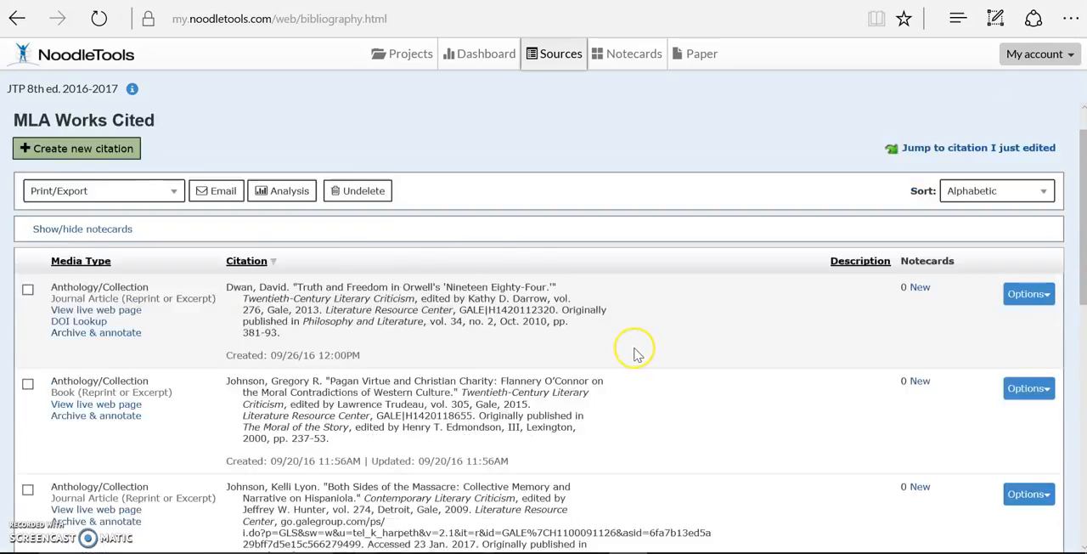
{"action": "scroll", "scroll_direction": "down", "scroll_amount": 3}
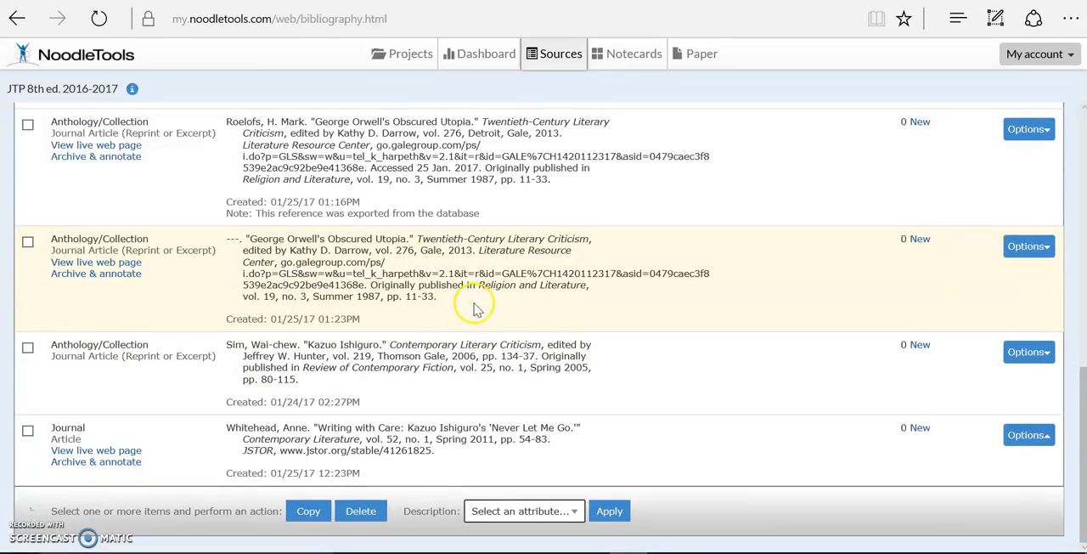
{"action": "mouse_move", "coordinate": [422, 270]}
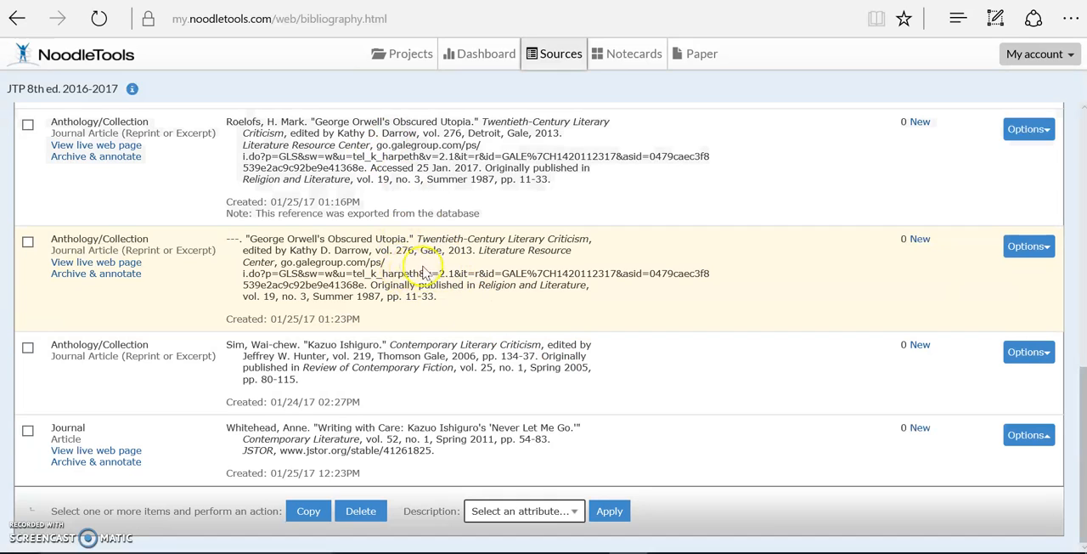